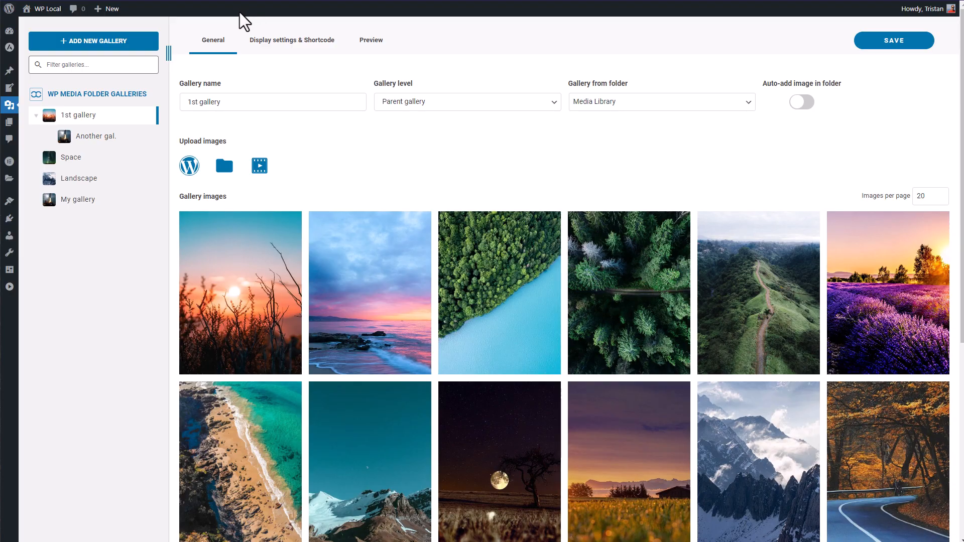
- Check Display settings, then tag the green trail photo 'mountain' and save it
click(292, 40)
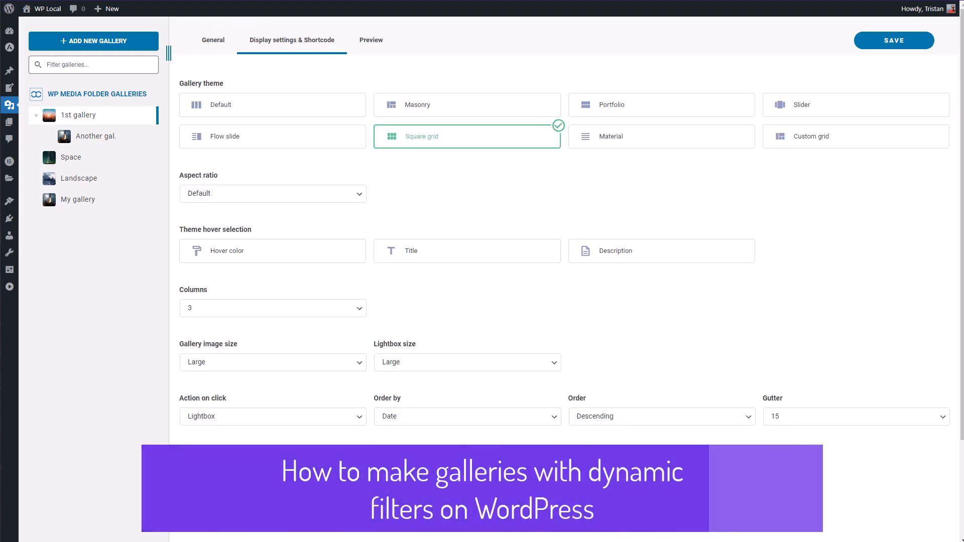
mouse_move(213, 46)
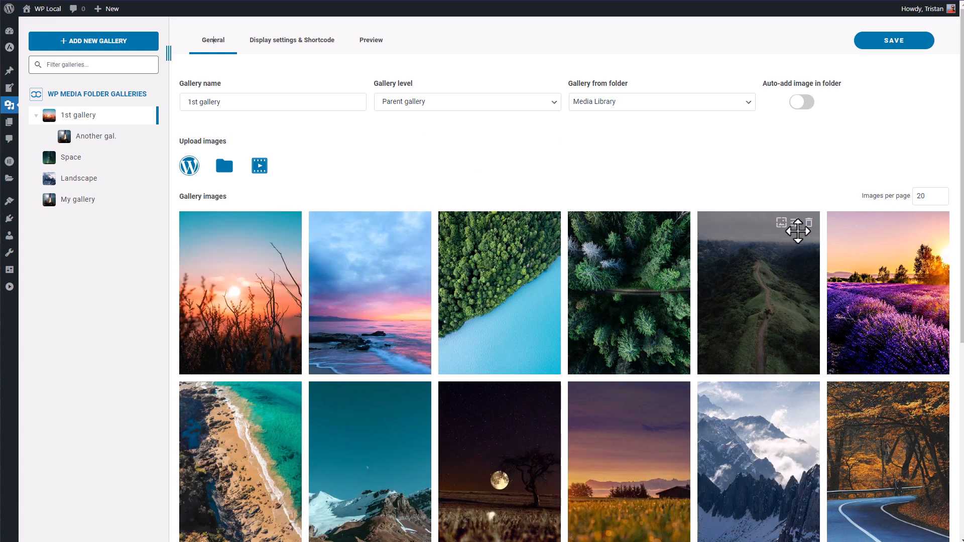
click(783, 223)
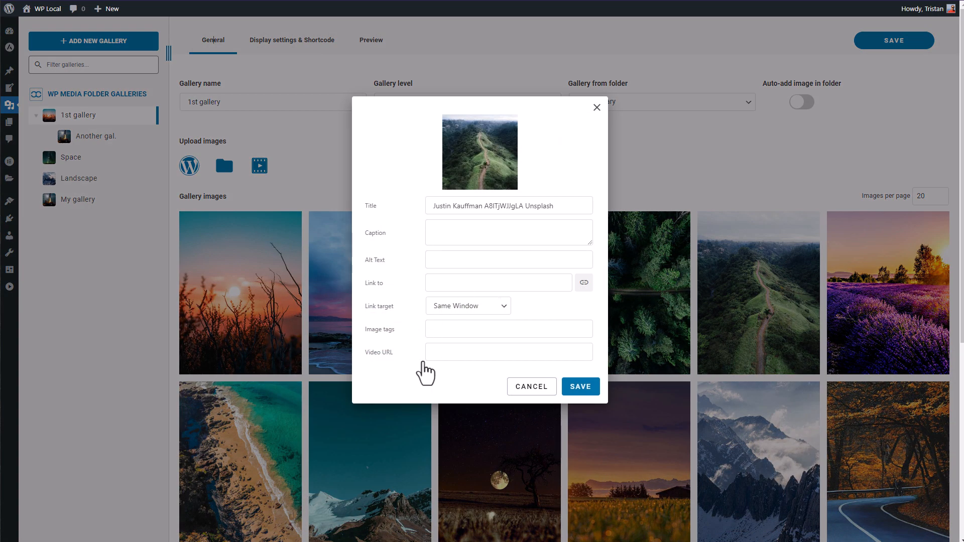
text(mountain)
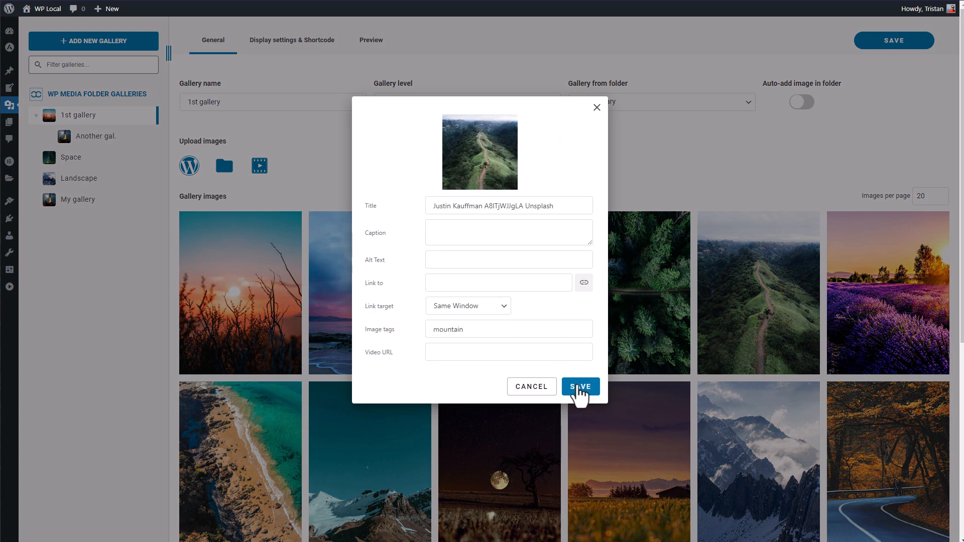
click(578, 386)
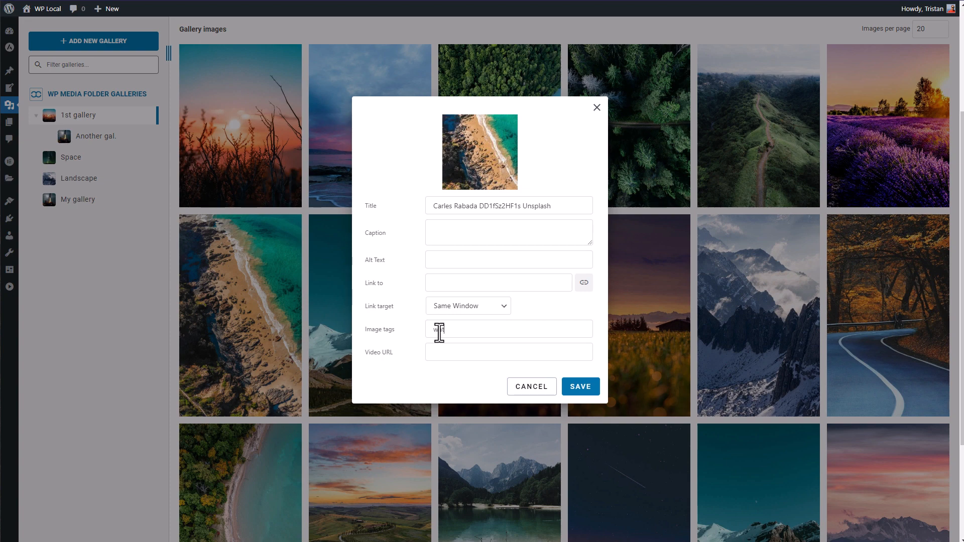
click(579, 386)
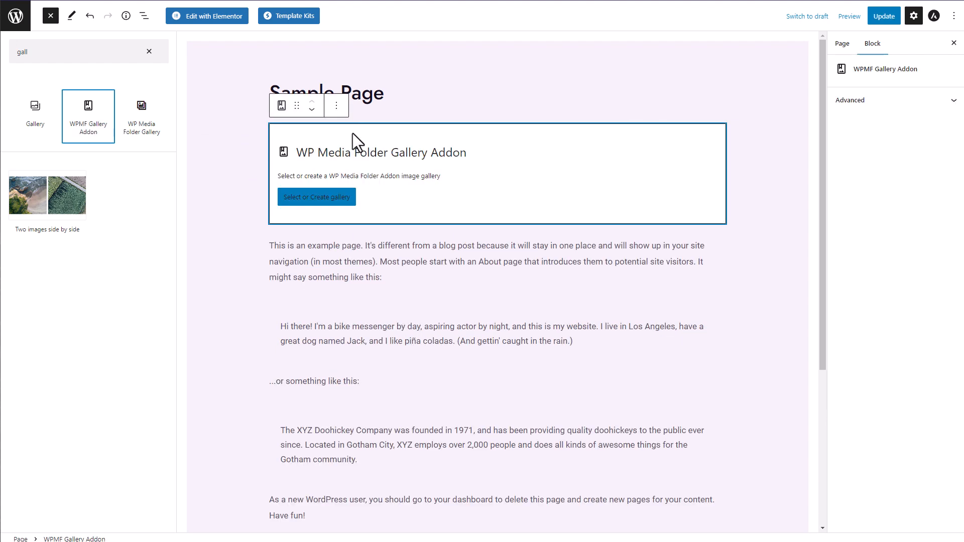
- Insert the 1st gallery into the Sample Page and test its Mountain and Snow filters live
click(316, 197)
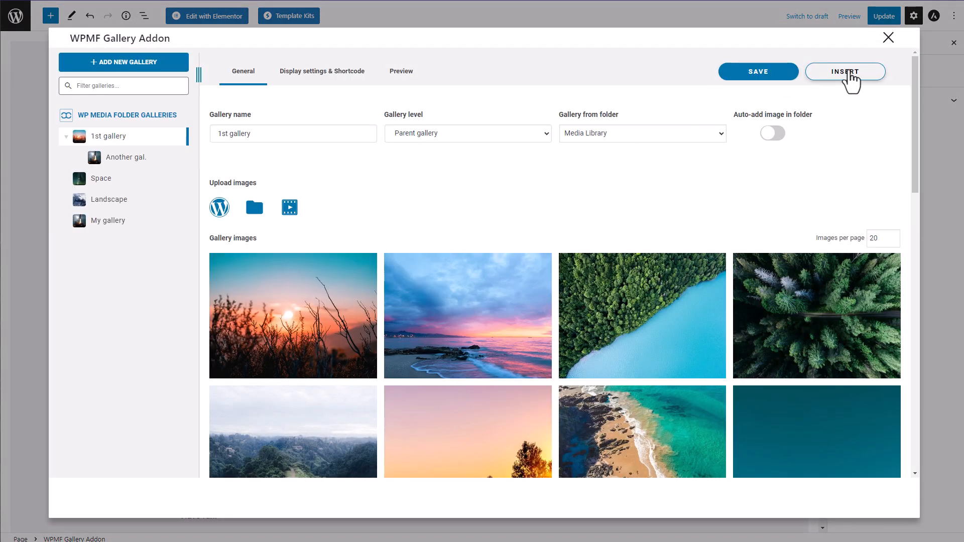
click(846, 71)
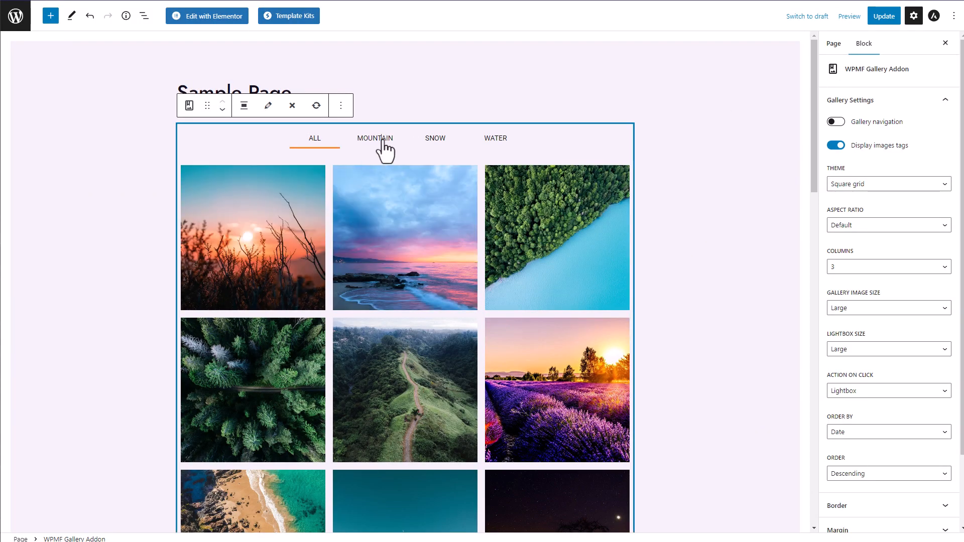
click(884, 16)
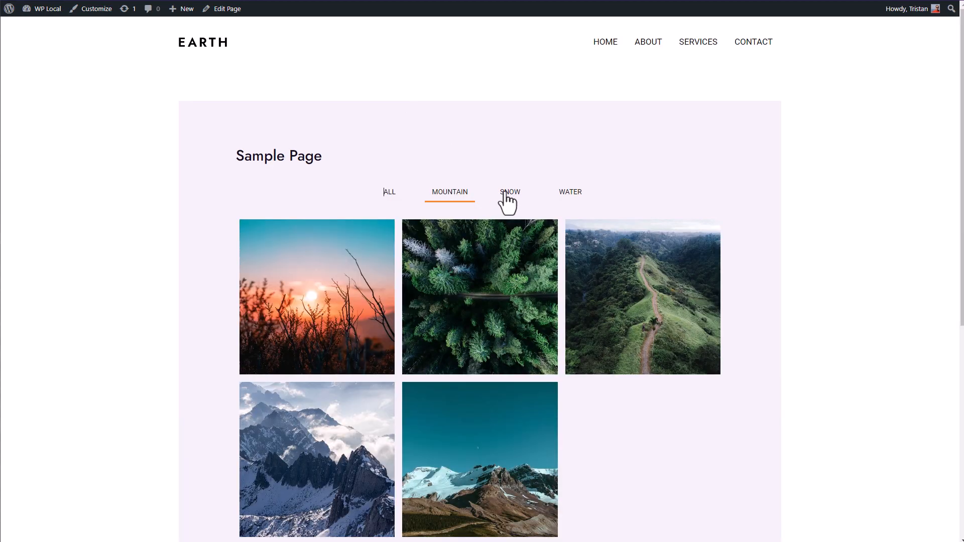
click(510, 191)
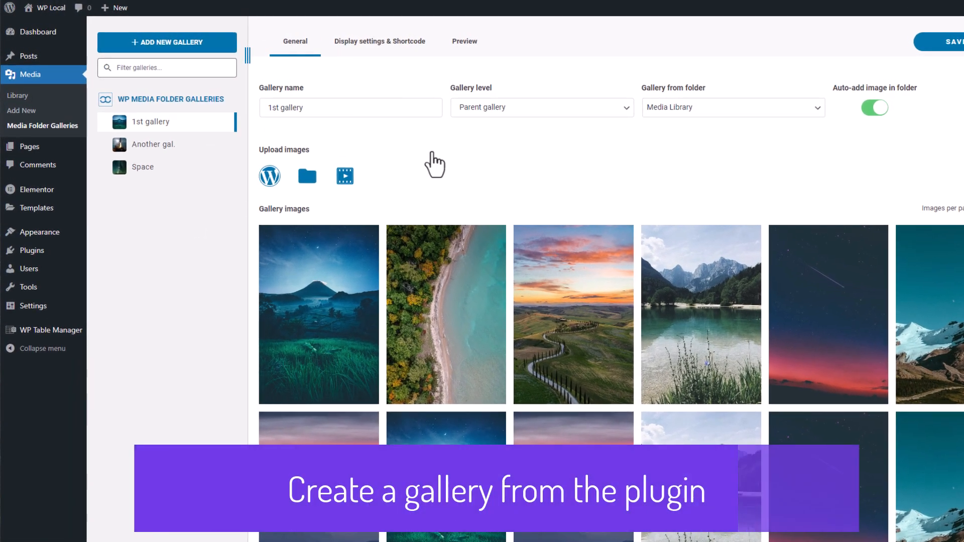
mouse_move(758, 189)
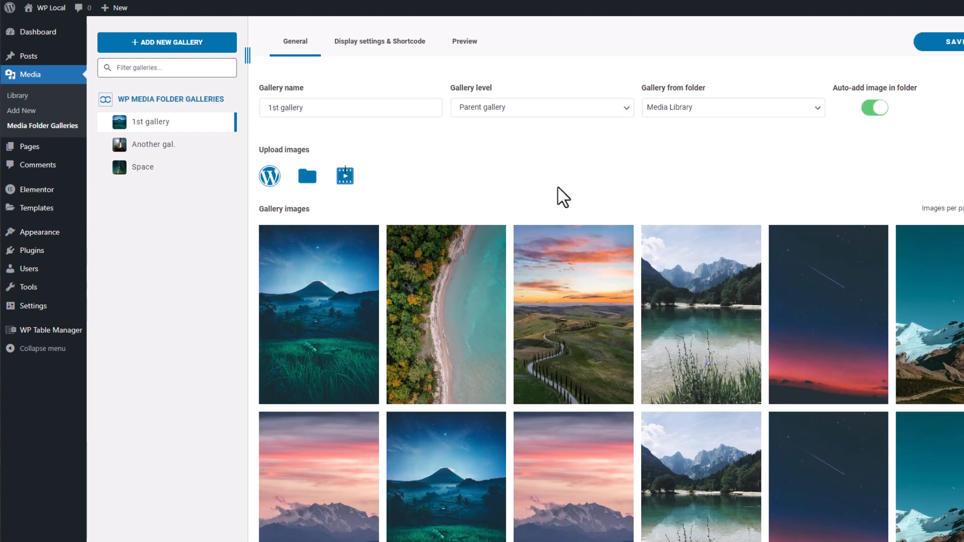
mouse_move(80, 114)
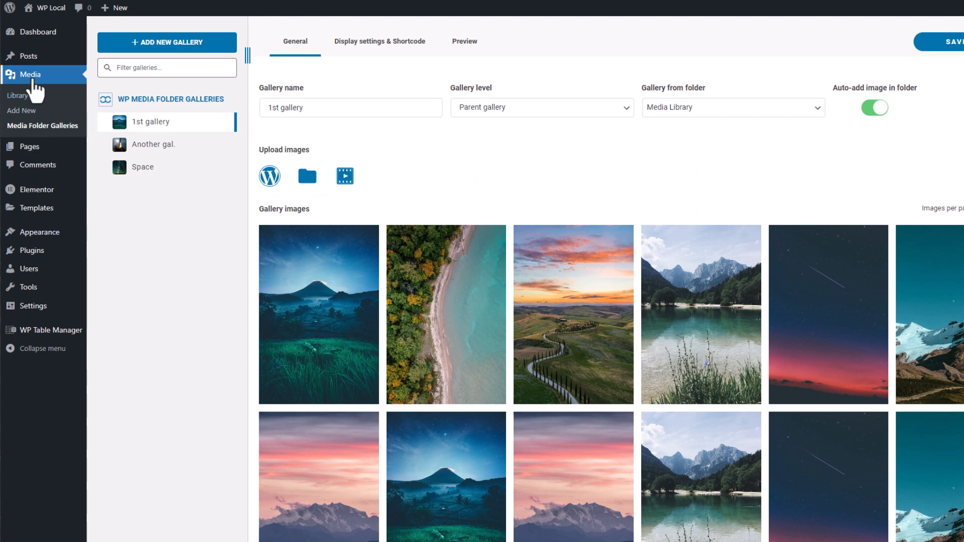
mouse_move(69, 138)
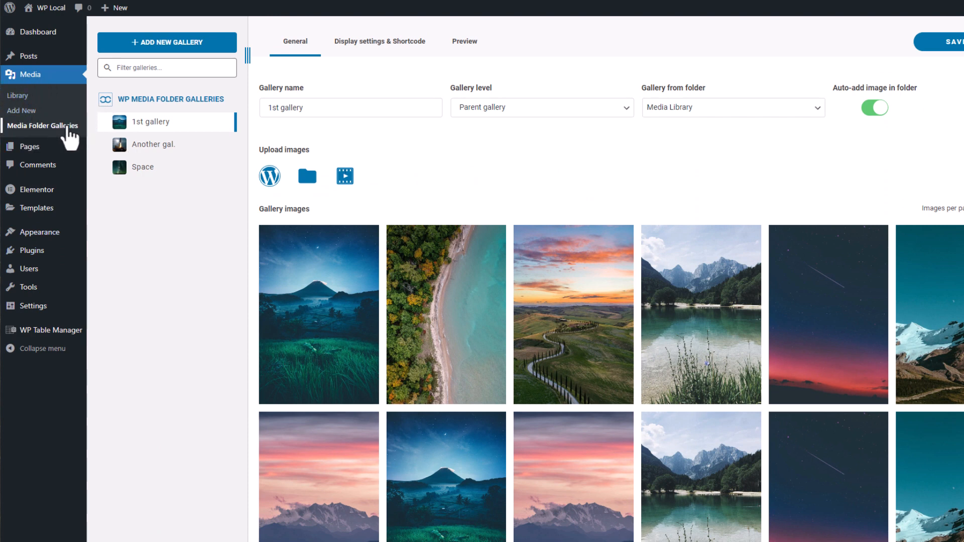
mouse_move(451, 216)
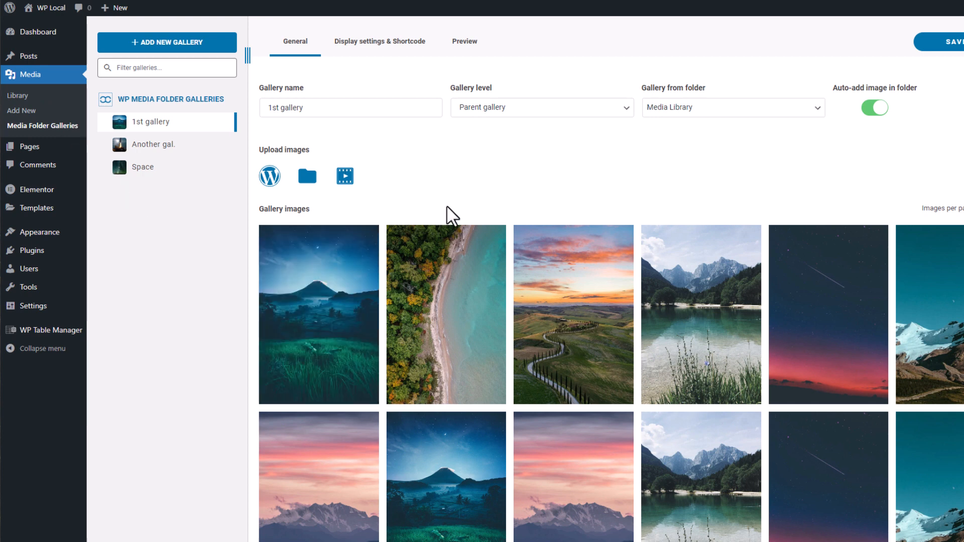
mouse_move(282, 197)
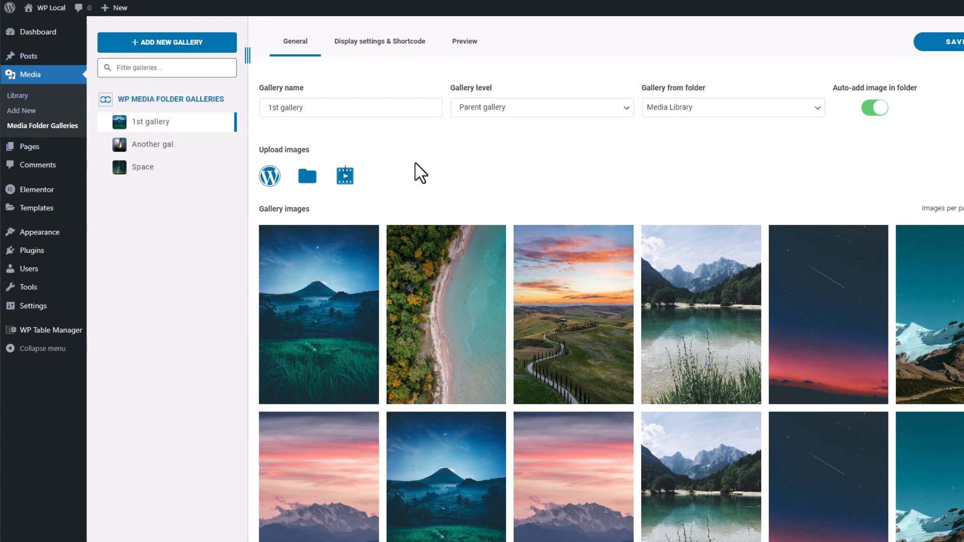
- Open the + Add New Gallery dropdown in Media Folder Galleries
click(166, 41)
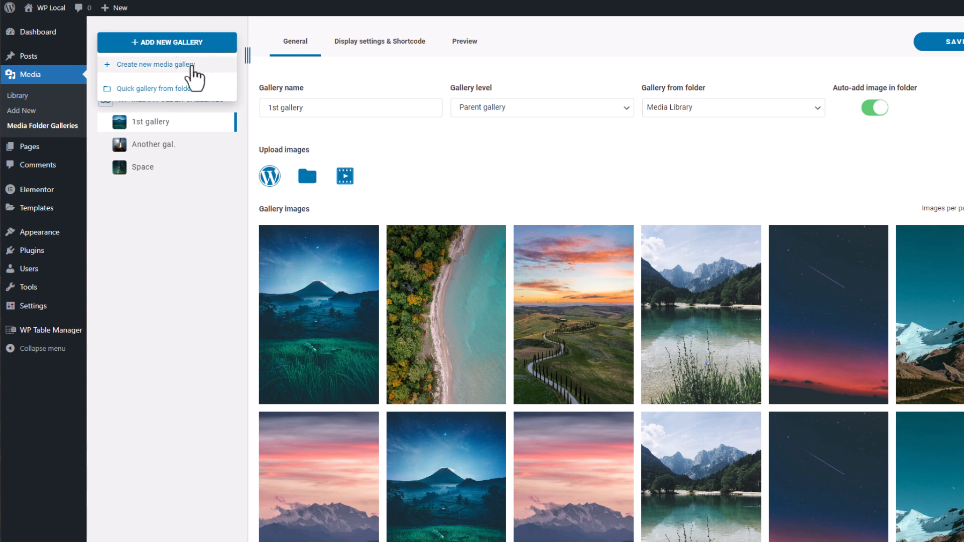
mouse_move(191, 74)
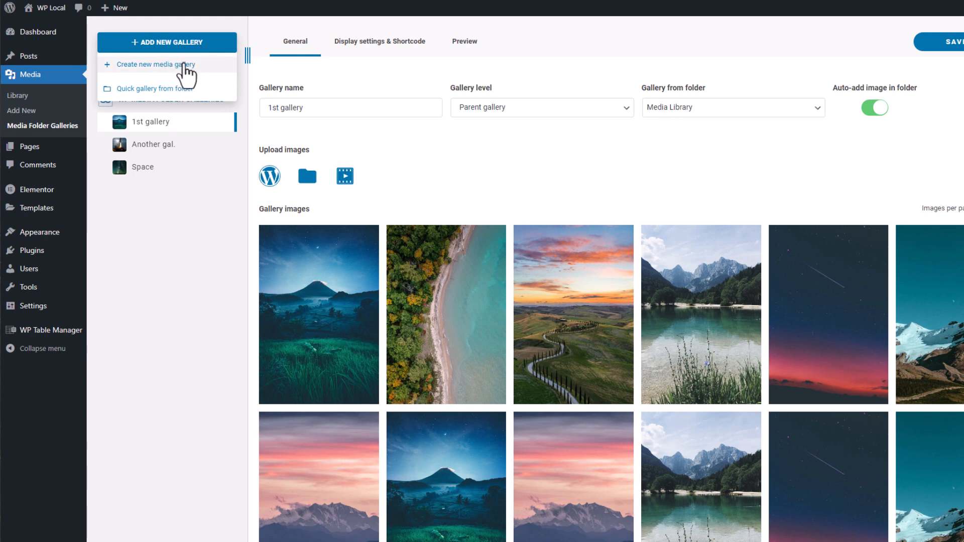
- Create a new Masonry media gallery named 'My gallery'
click(154, 64)
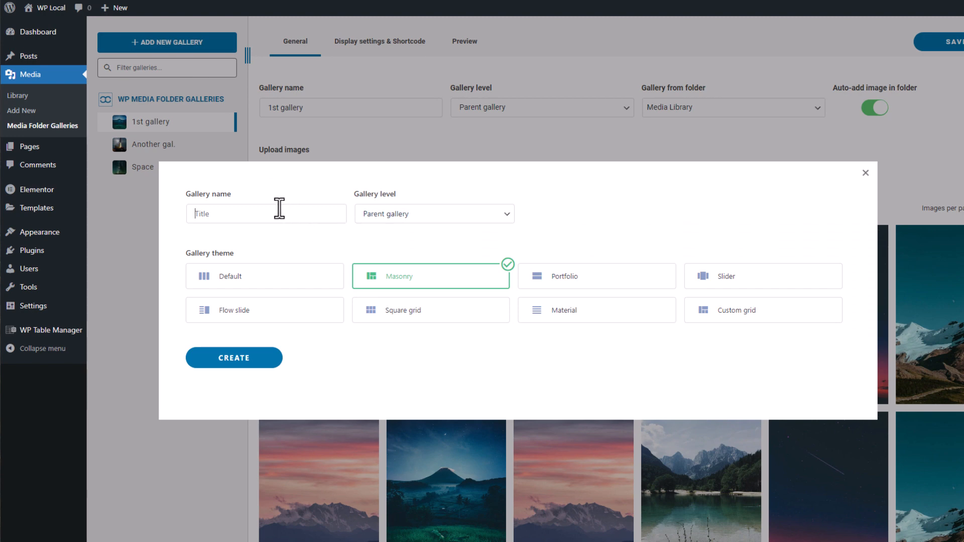
text(My)
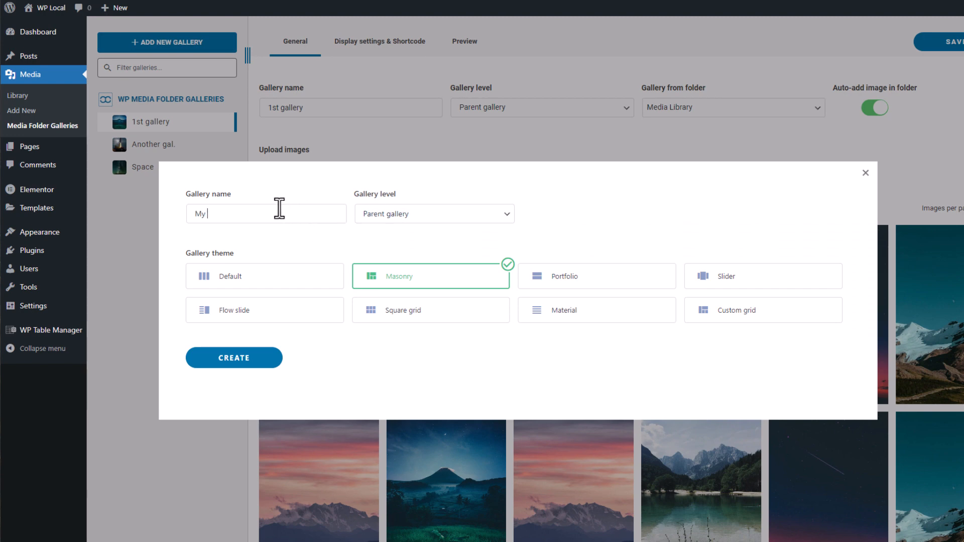
text(gallery)
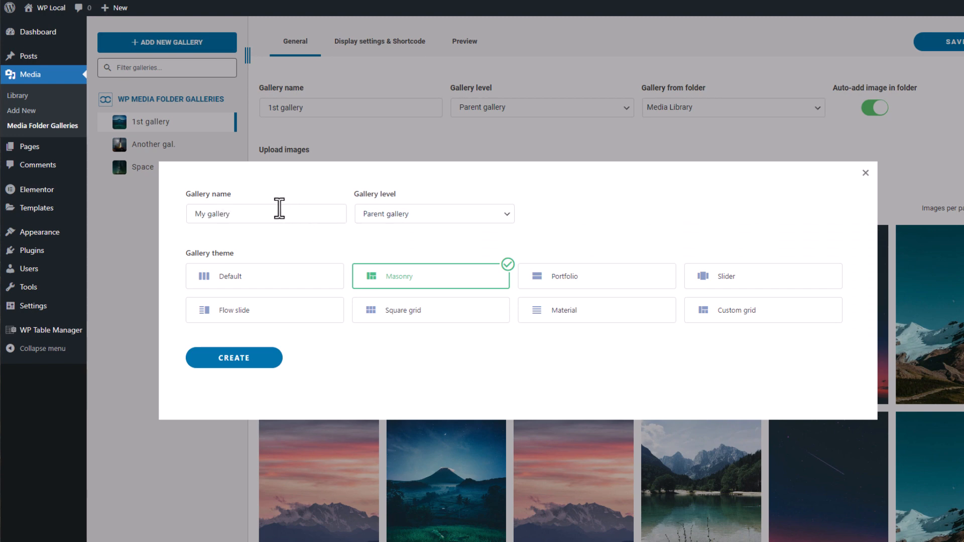
mouse_move(416, 276)
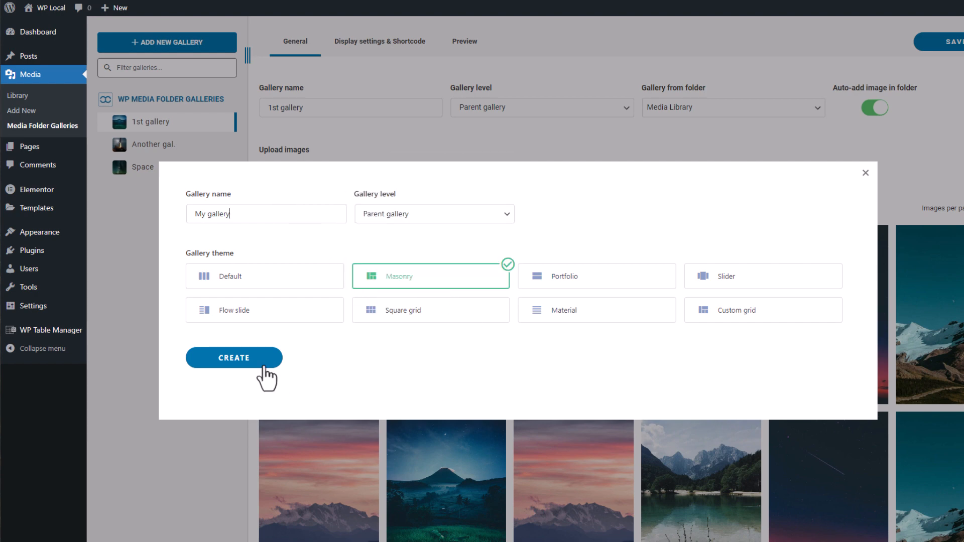
click(234, 357)
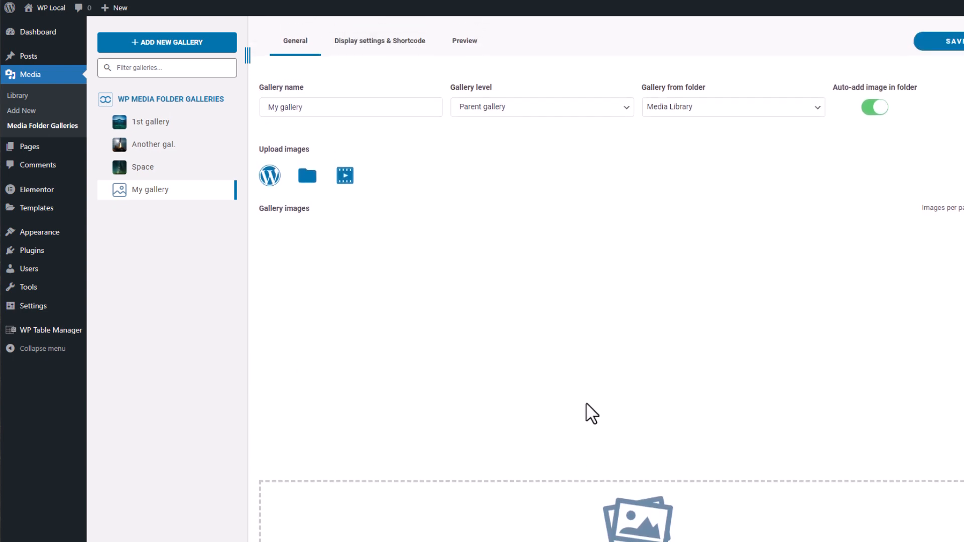
mouse_move(377, 248)
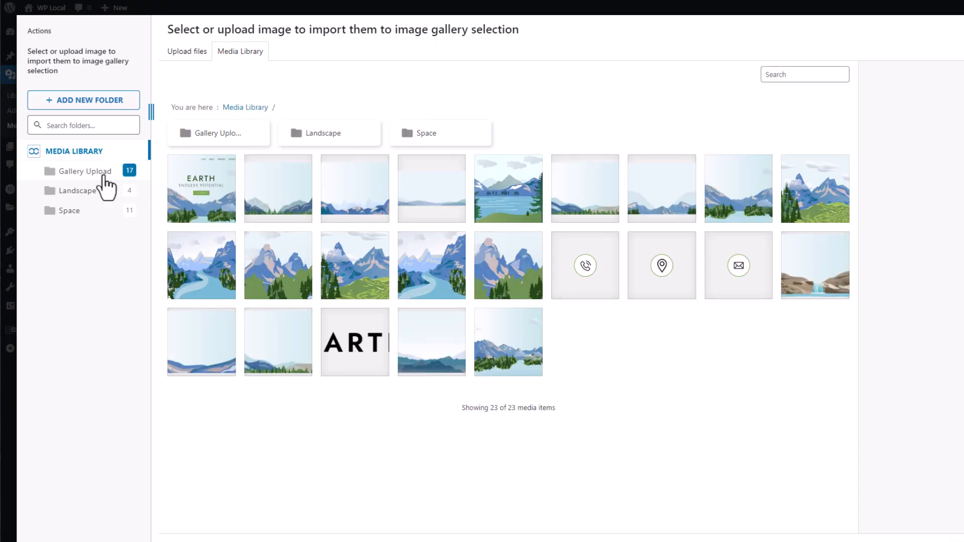
mouse_move(89, 214)
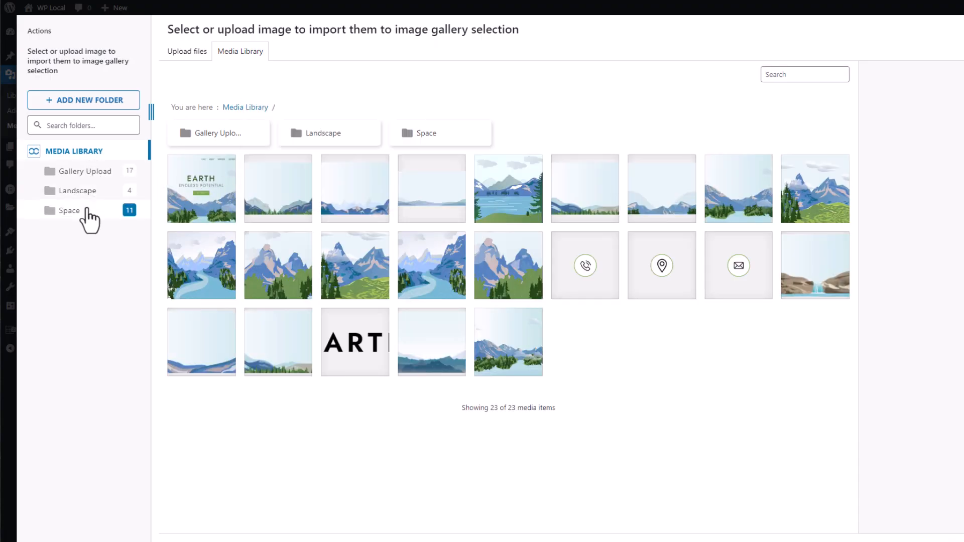
- Import all eleven images from the Space media folder into My gallery
click(68, 210)
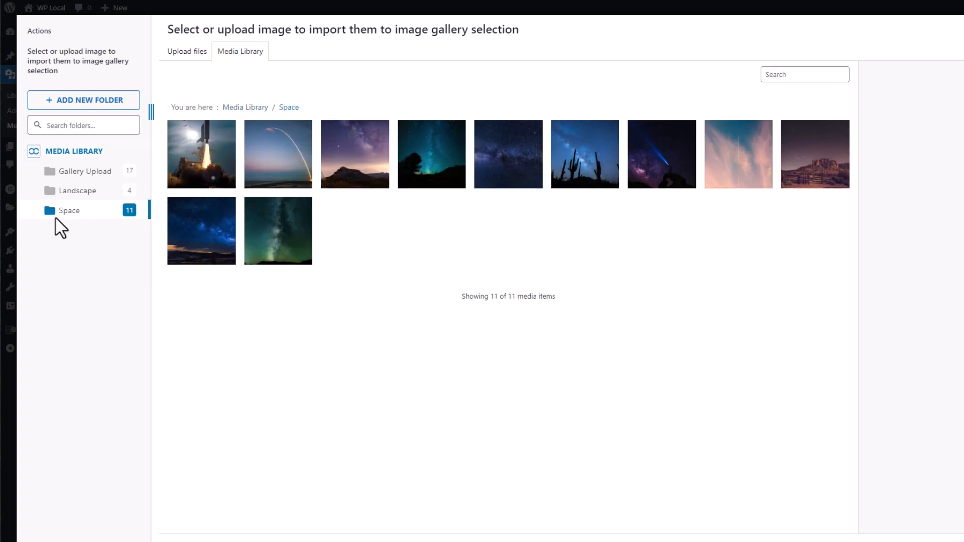
click(201, 153)
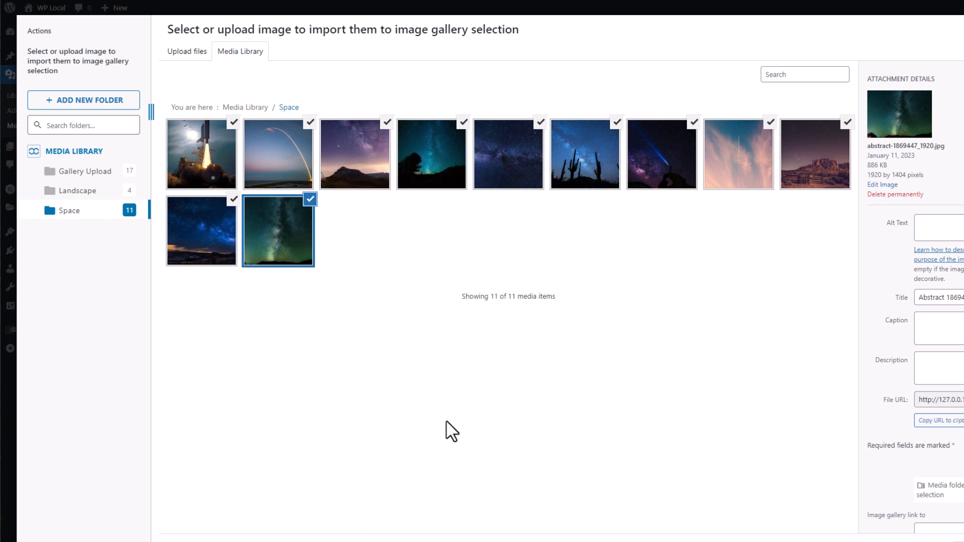
mouse_move(85, 170)
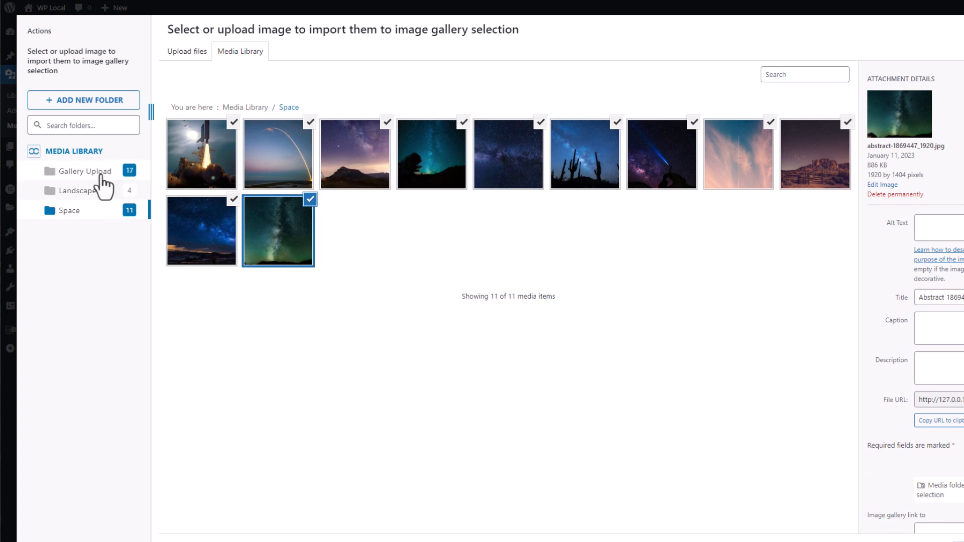
mouse_move(773, 401)
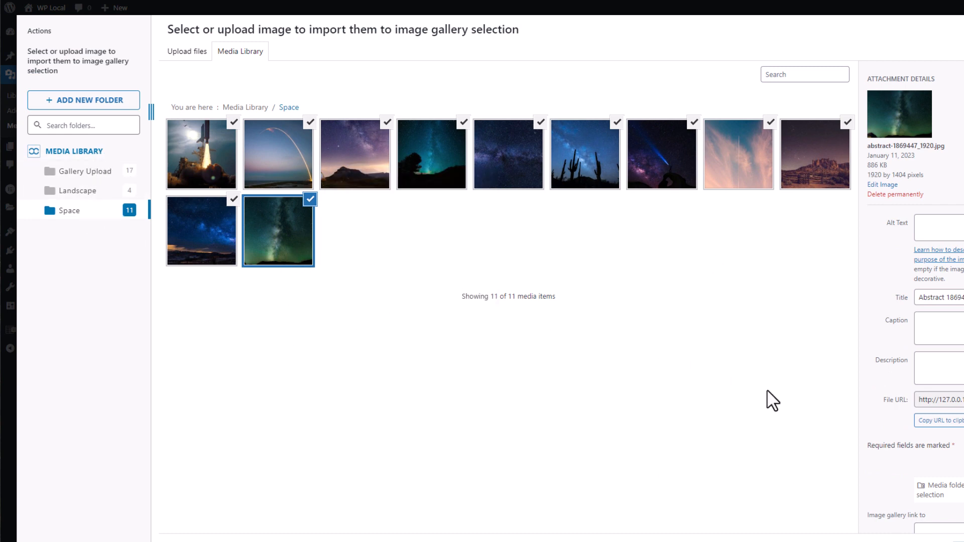
scroll(down, 3)
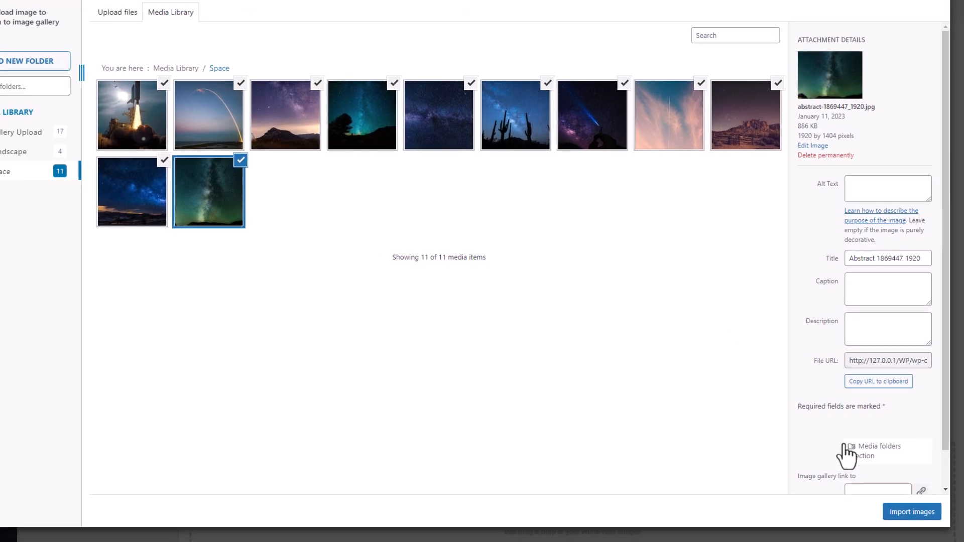
click(912, 511)
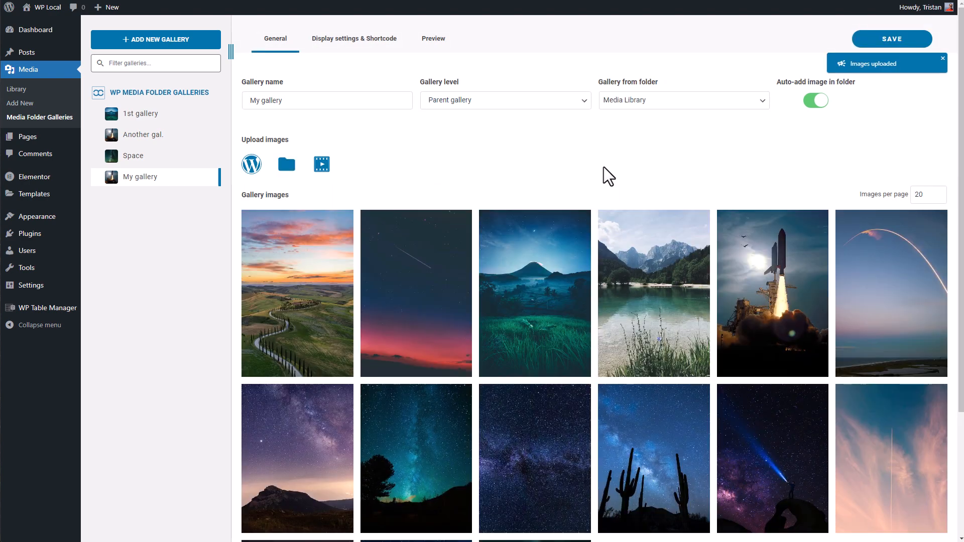
scroll(down, 3)
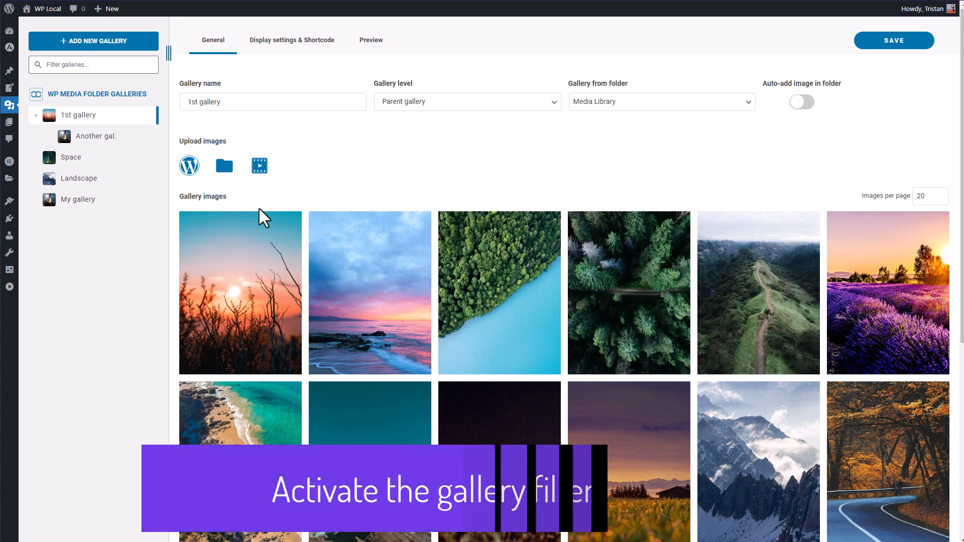
mouse_move(398, 184)
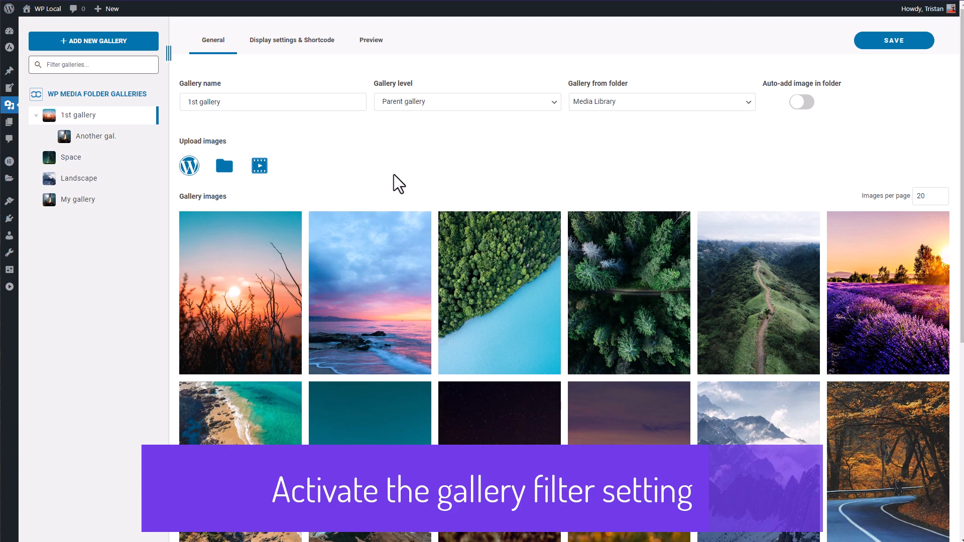
- Review the 1st gallery's display settings and preview, then open the sunset image's details
click(292, 40)
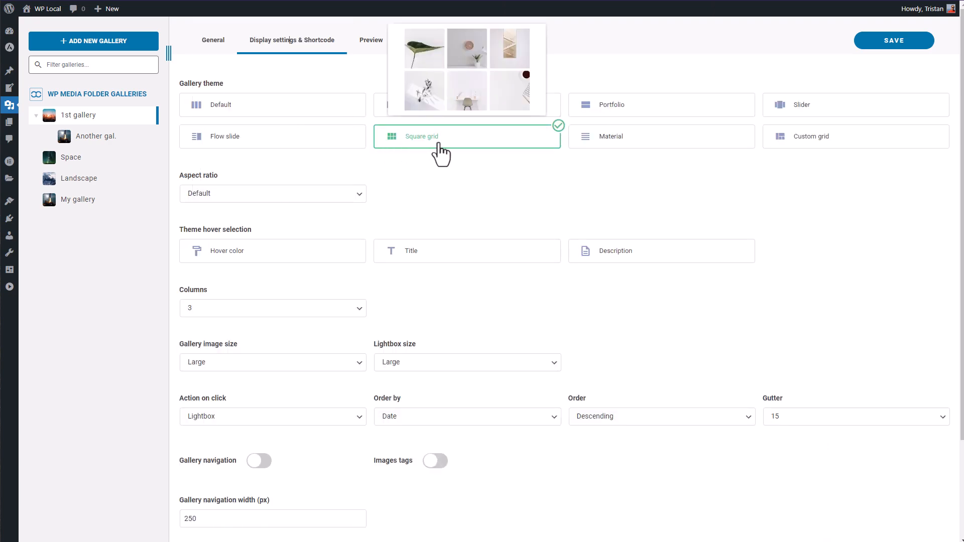
click(370, 40)
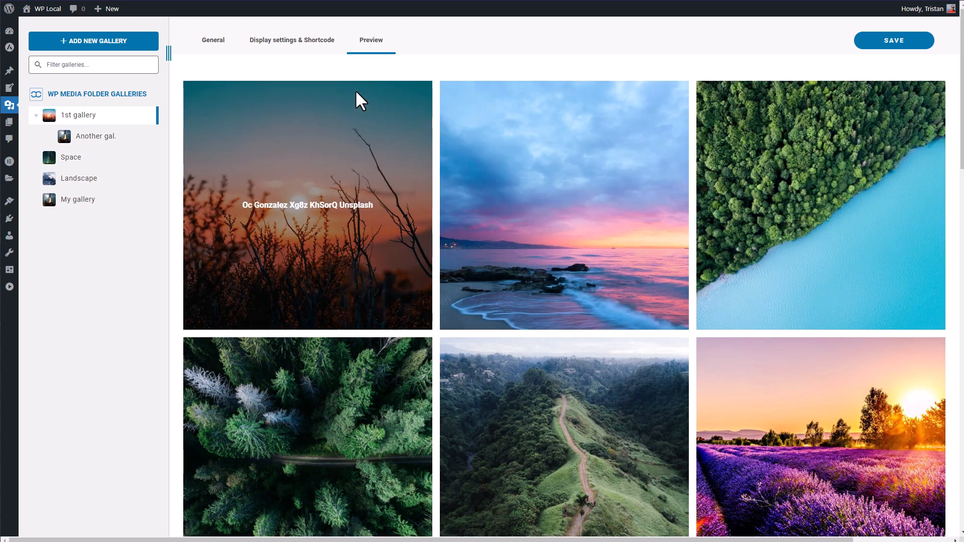
mouse_move(288, 53)
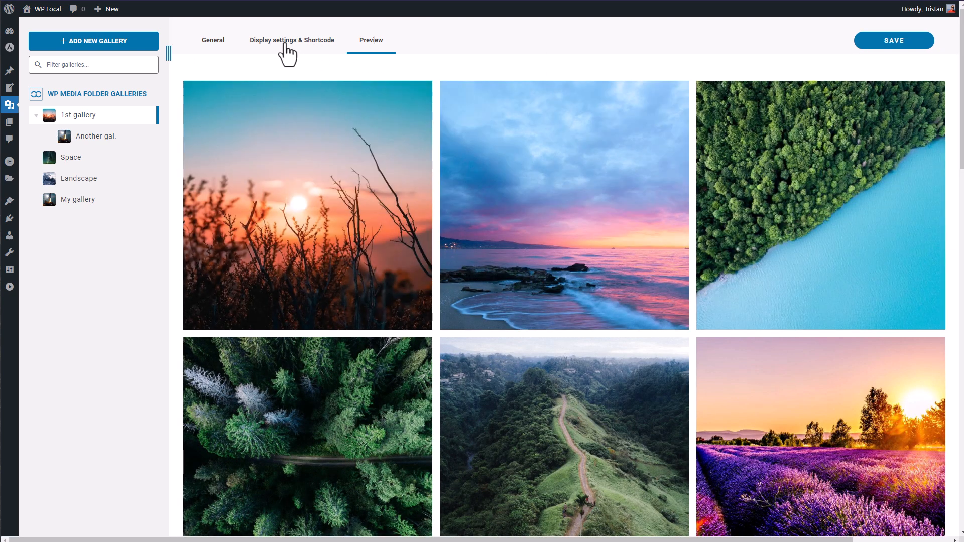
click(293, 40)
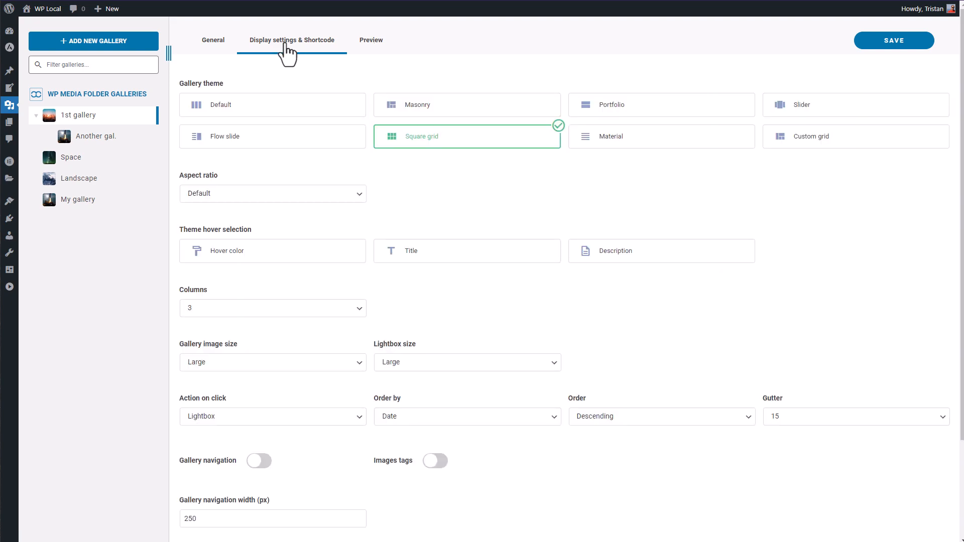
mouse_move(594, 213)
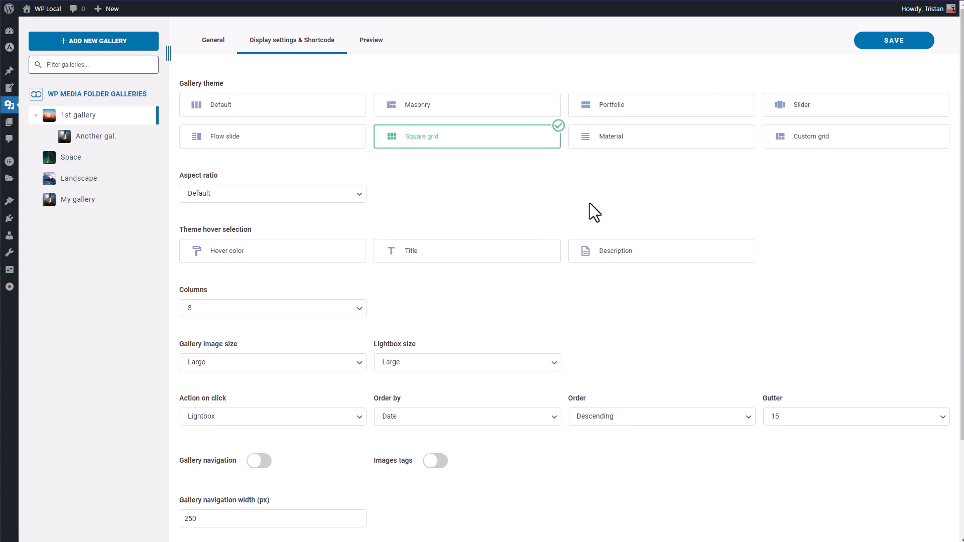
mouse_move(452, 137)
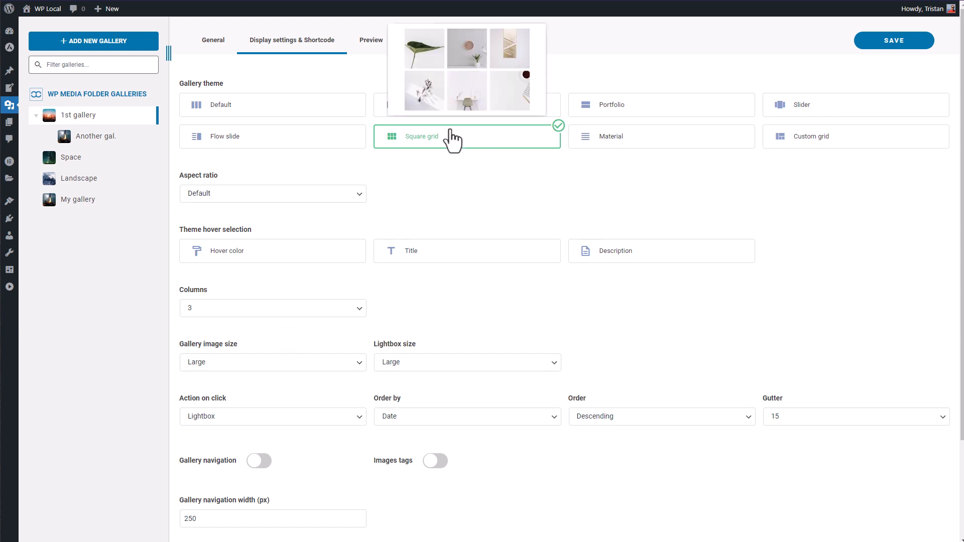
click(213, 40)
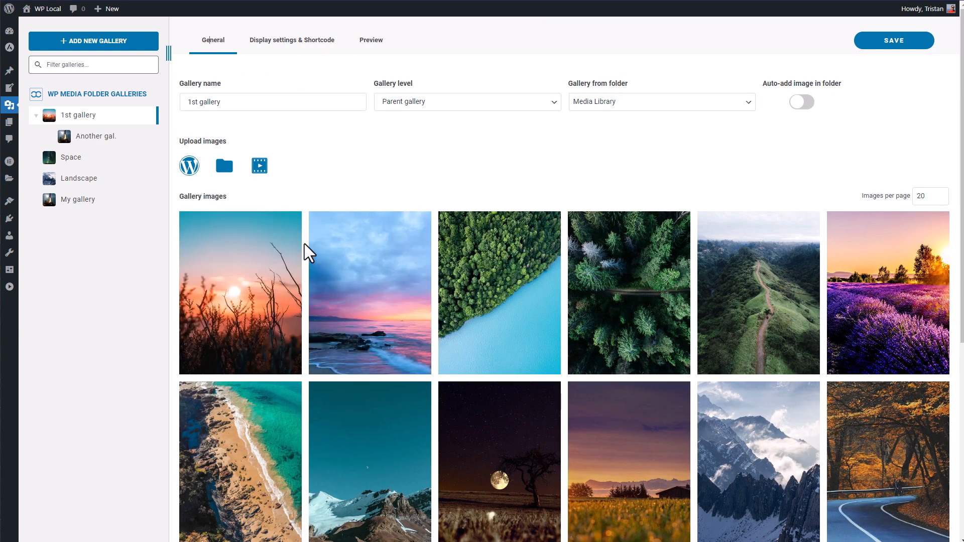
mouse_move(282, 237)
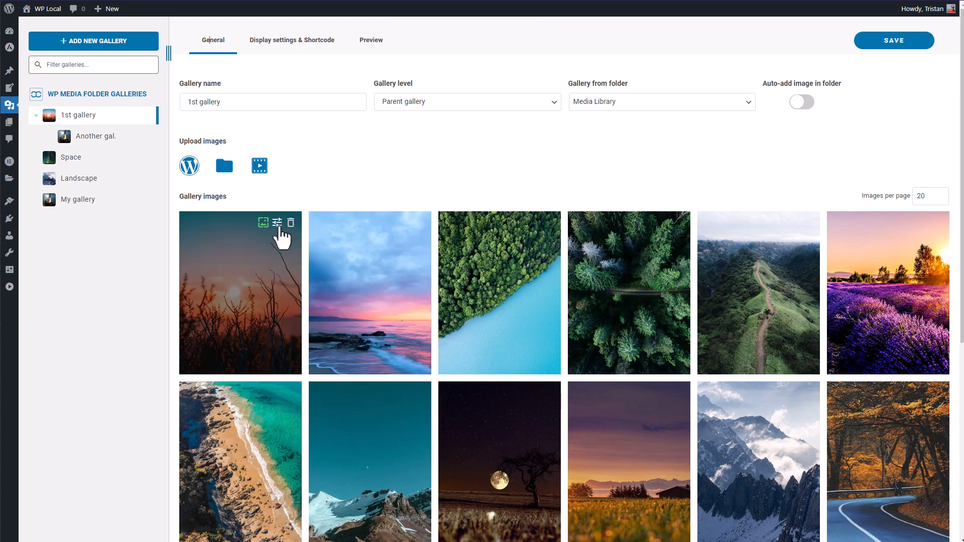
click(279, 222)
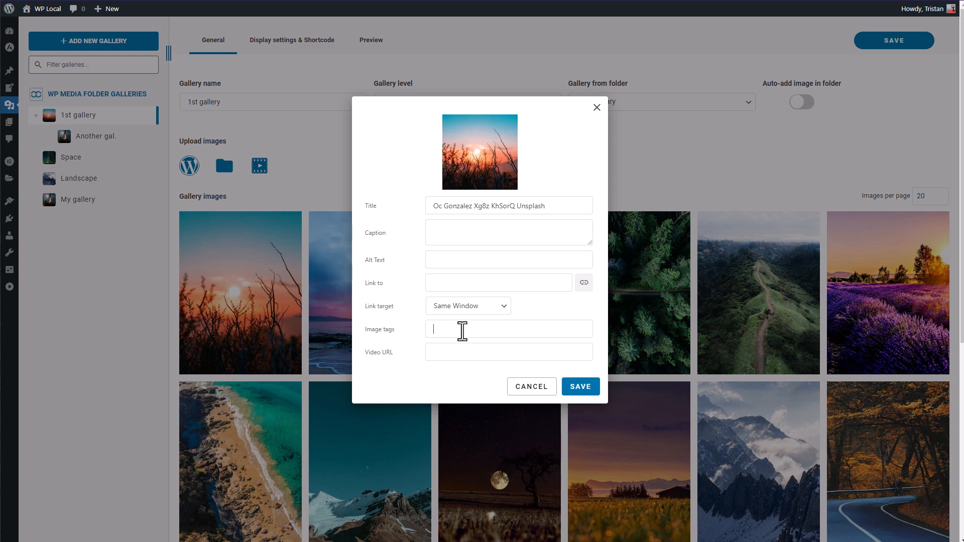
mouse_move(601, 118)
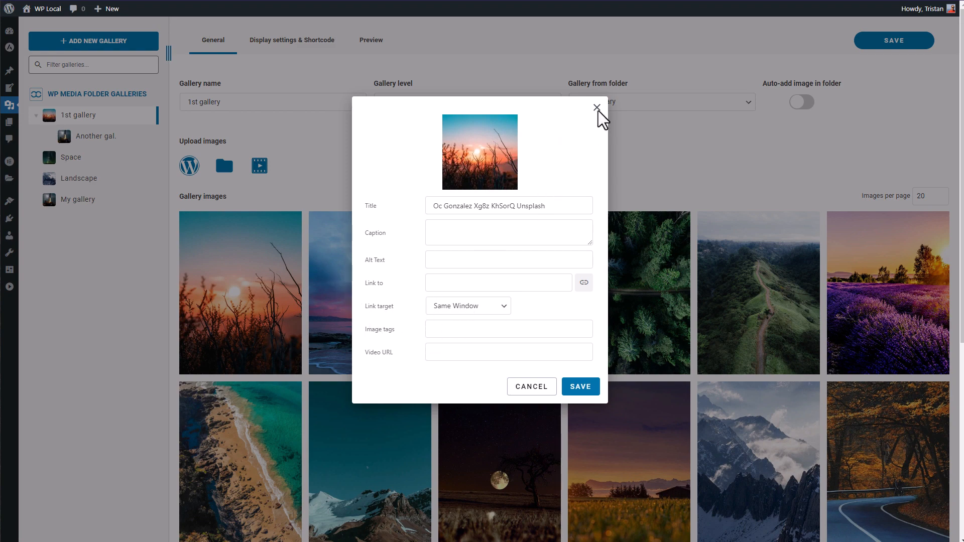
- Close the sunset image dialog and switch on the Images tags display filter
click(596, 109)
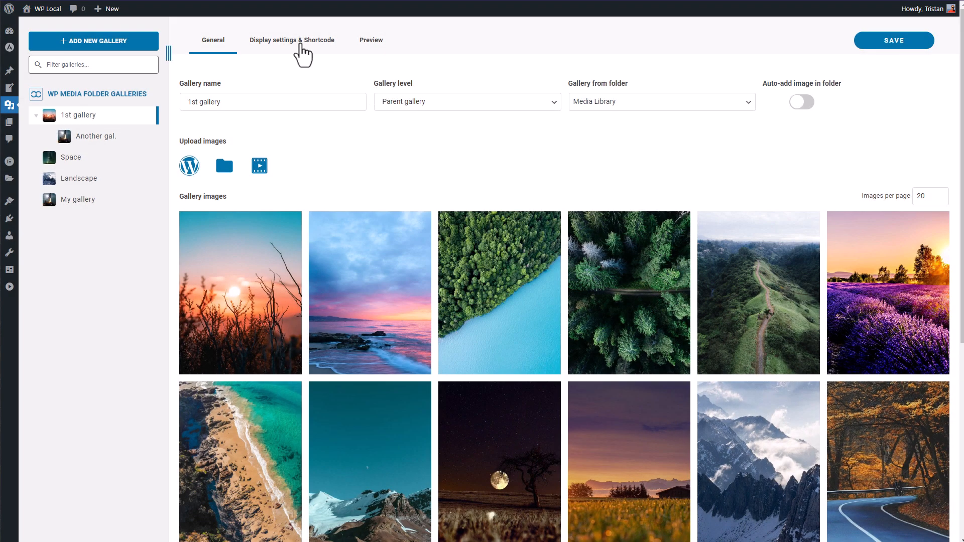
click(292, 40)
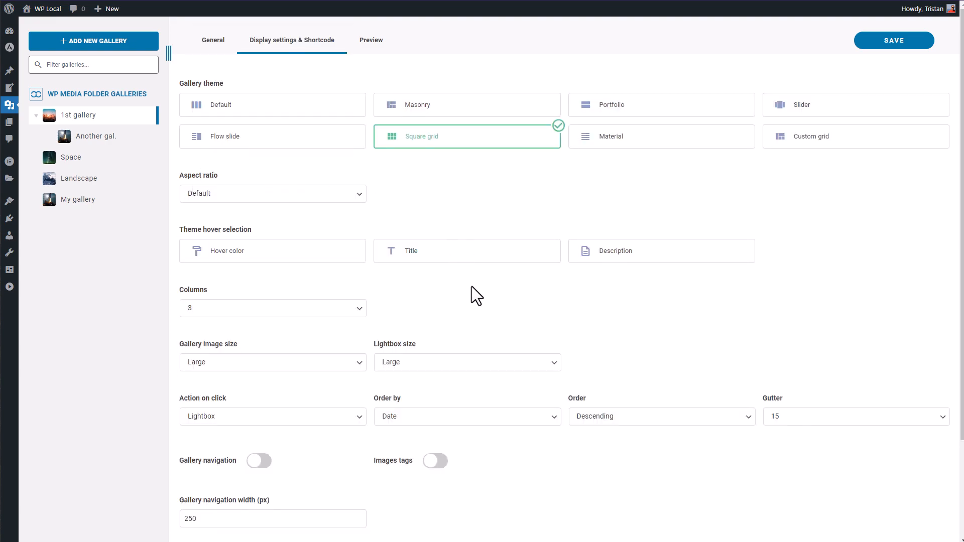
mouse_move(391, 464)
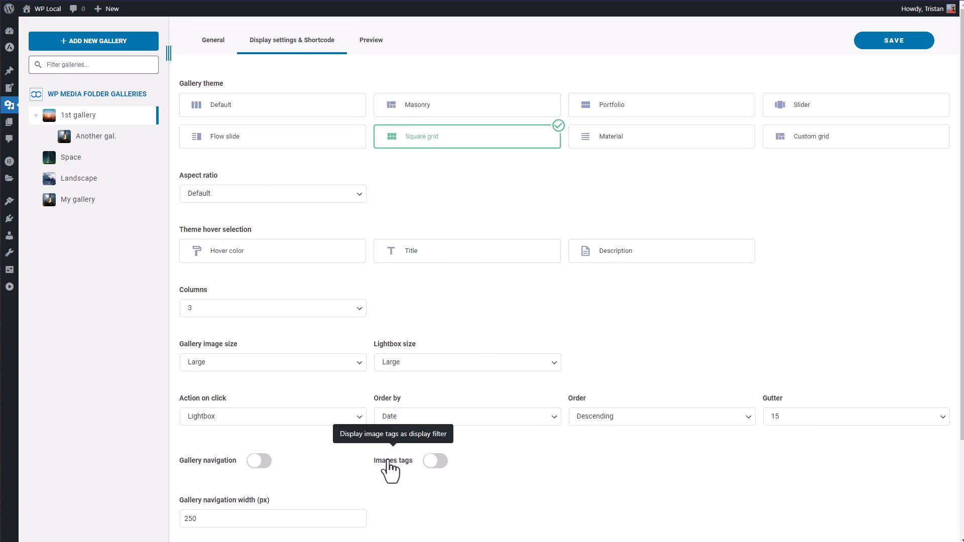
click(435, 460)
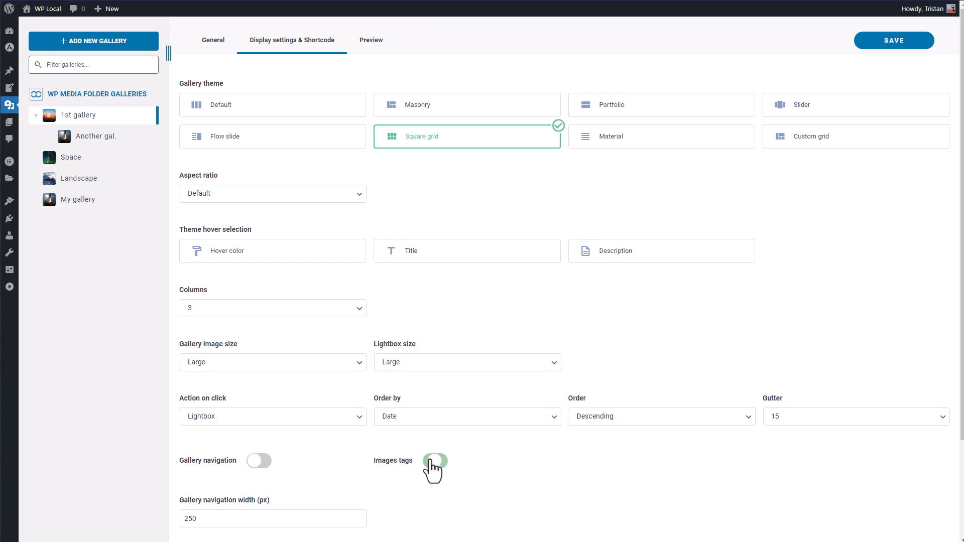
click(435, 461)
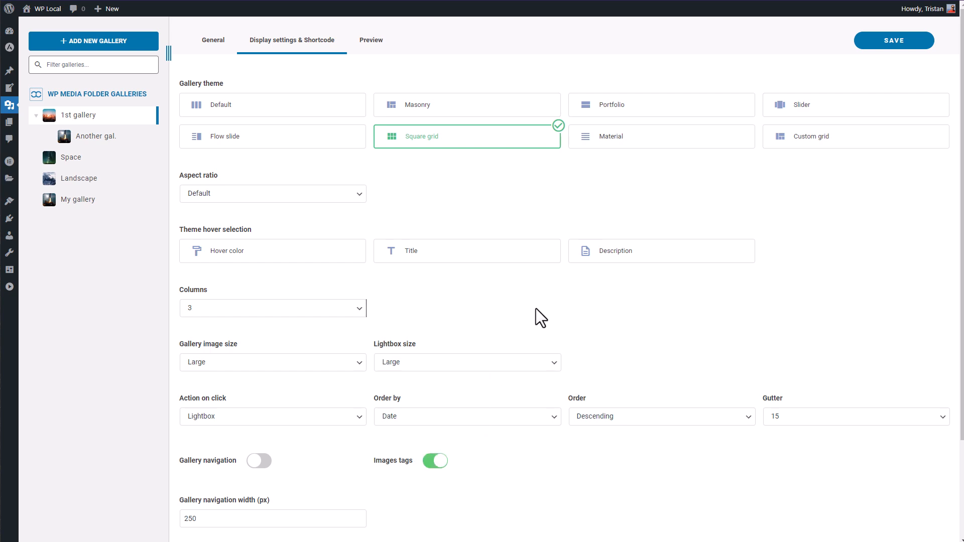
mouse_move(235, 57)
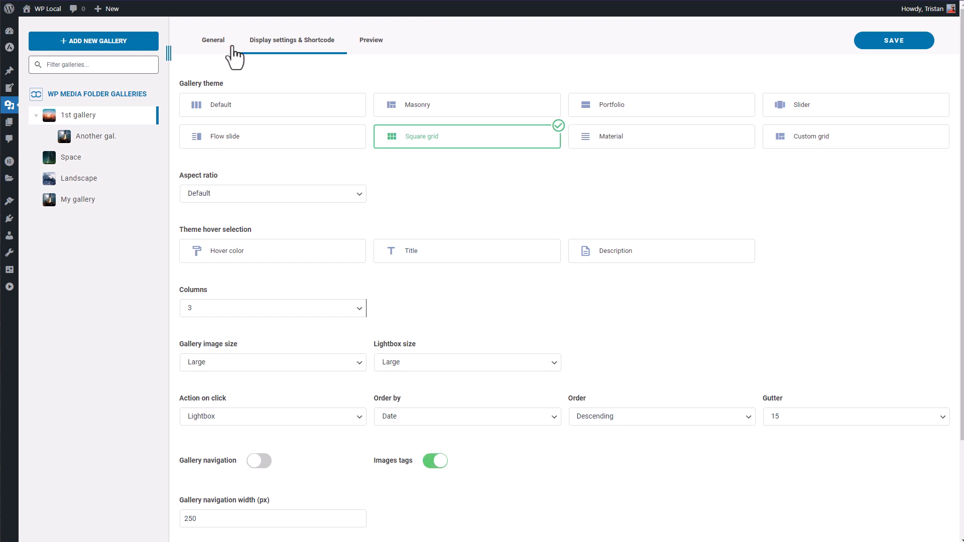
click(213, 40)
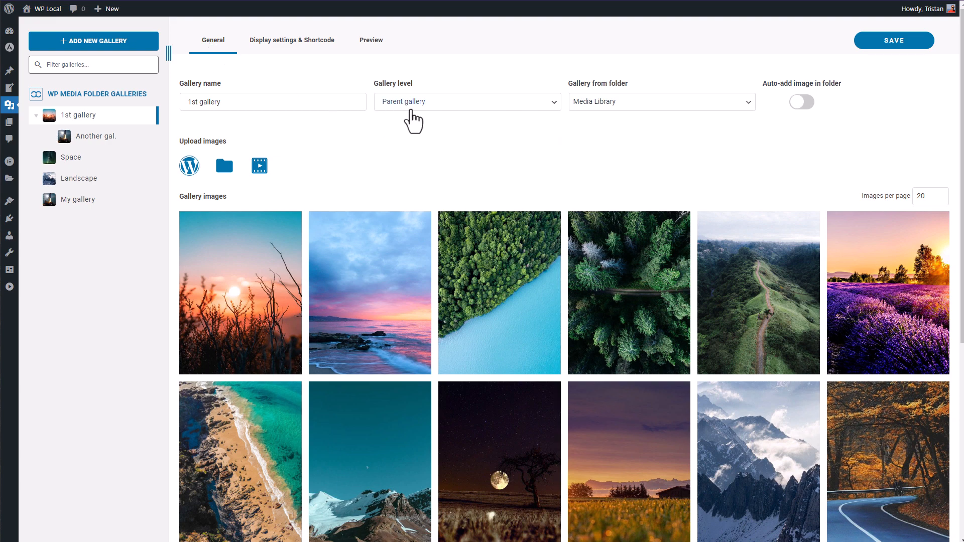
- Give the snowy mountain peak photo the tags 'mountain, snow' and save
scroll(down, 3)
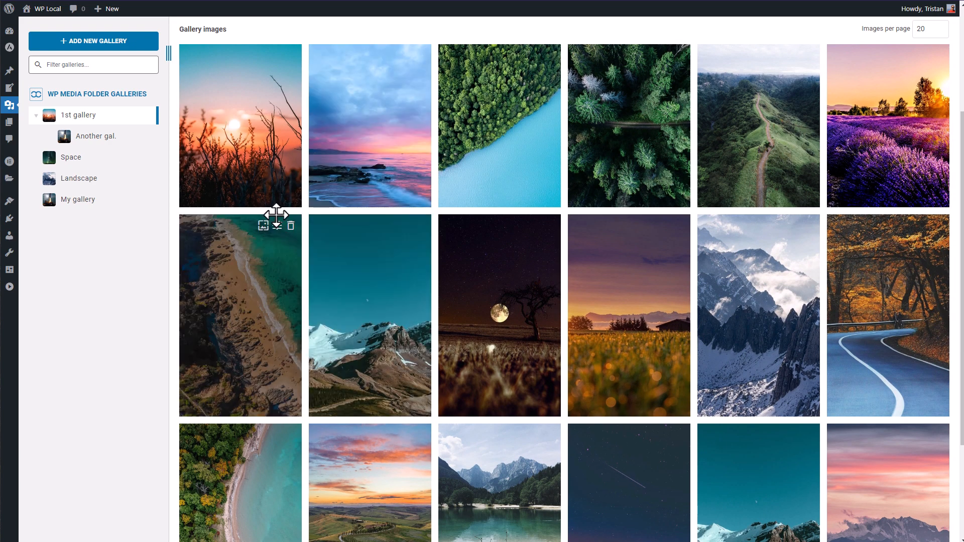
mouse_move(251, 121)
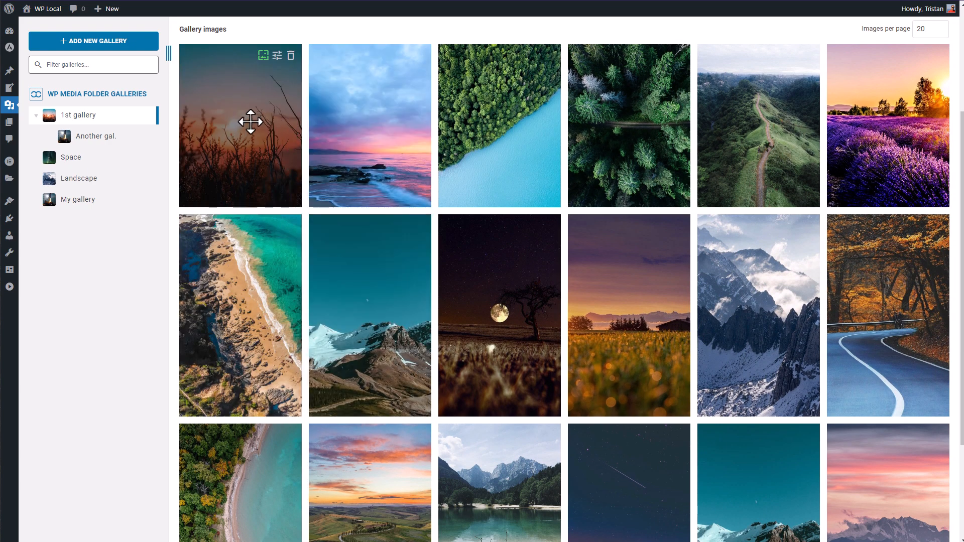
mouse_move(792, 243)
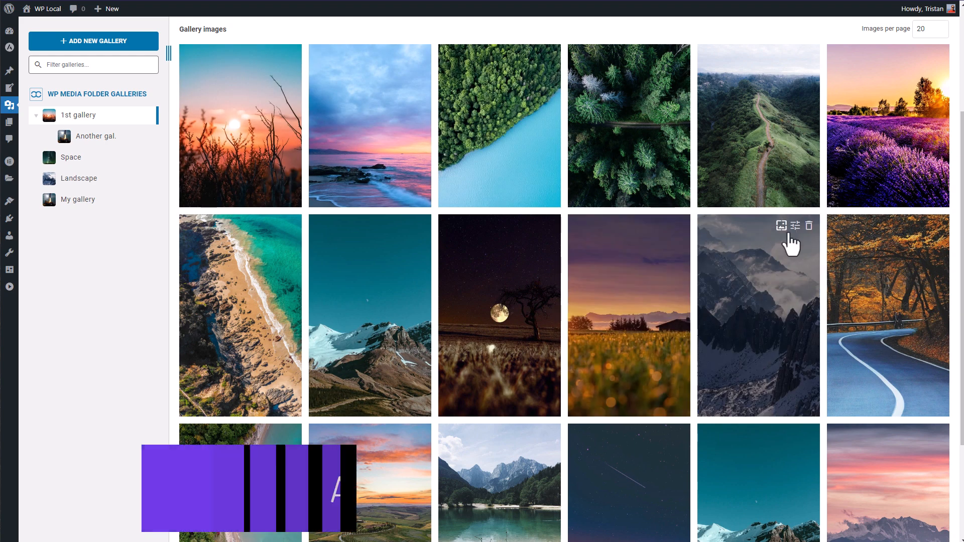
click(781, 225)
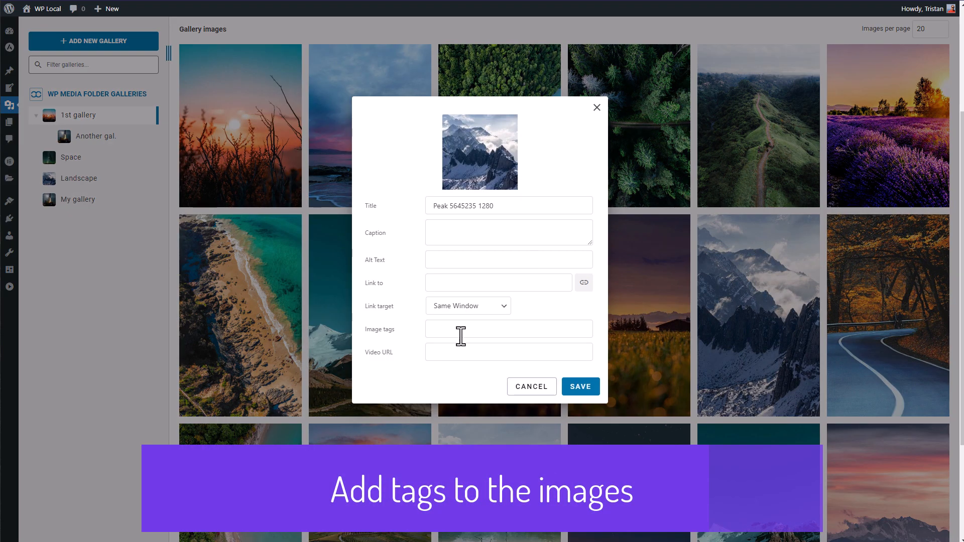
text(mountain, s)
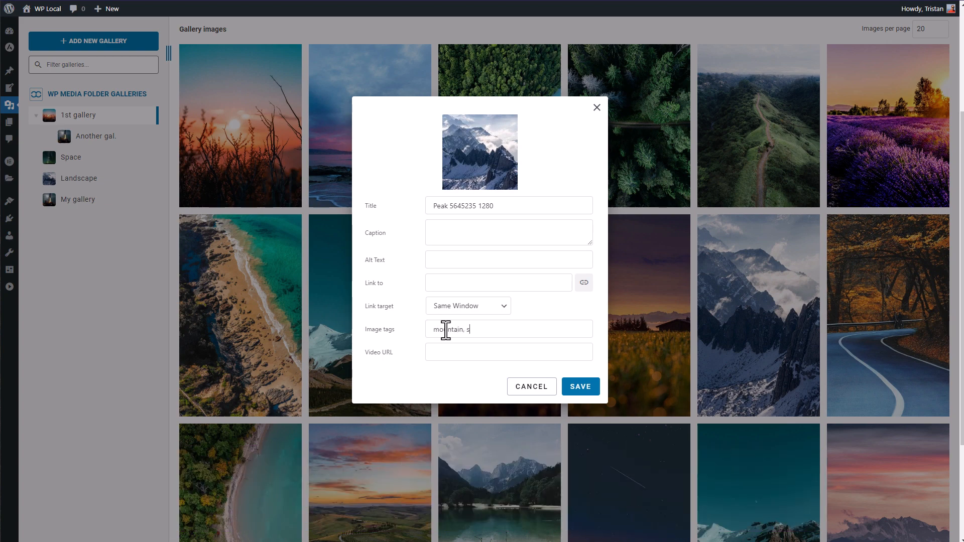
text(now)
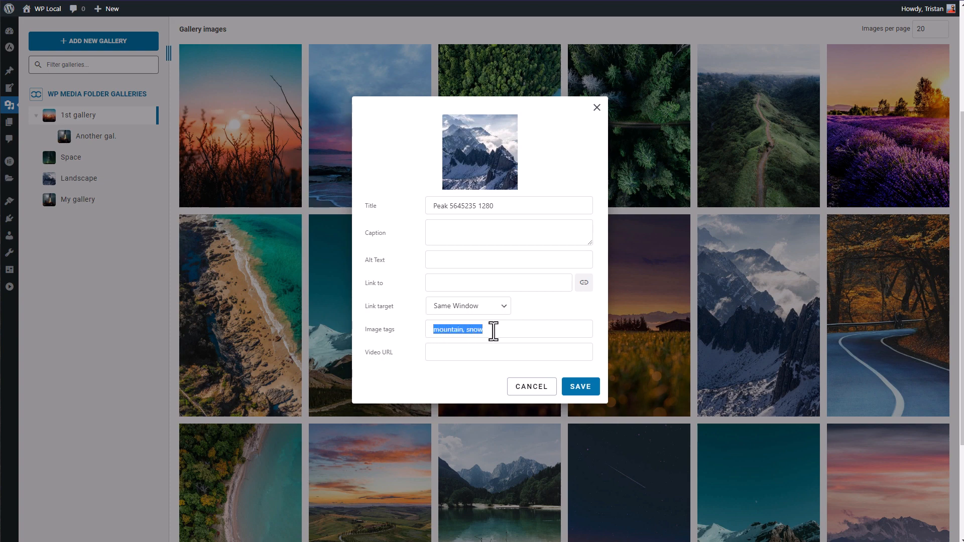
click(579, 386)
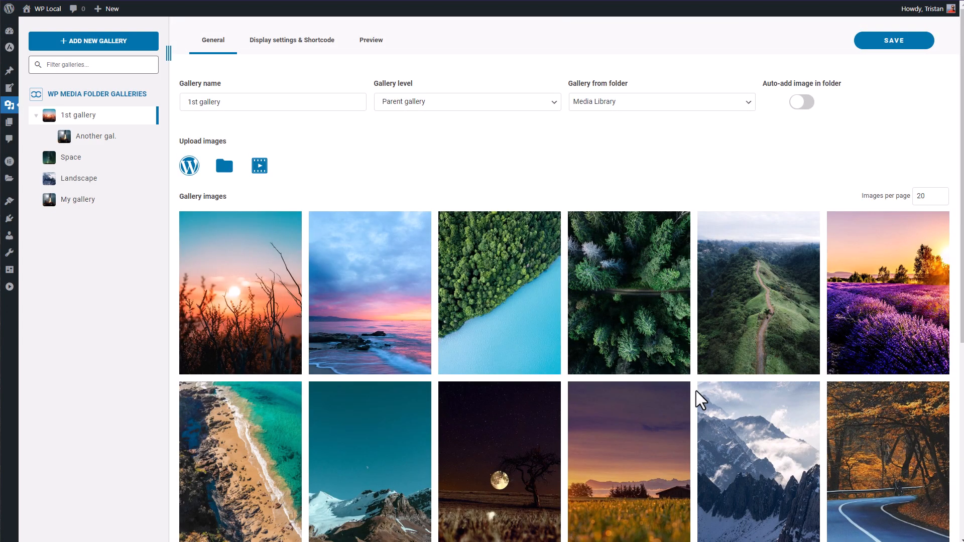
- Enable Images tags and confirm the All, Mountain, Snow filter bar in Preview
scroll(down, 3)
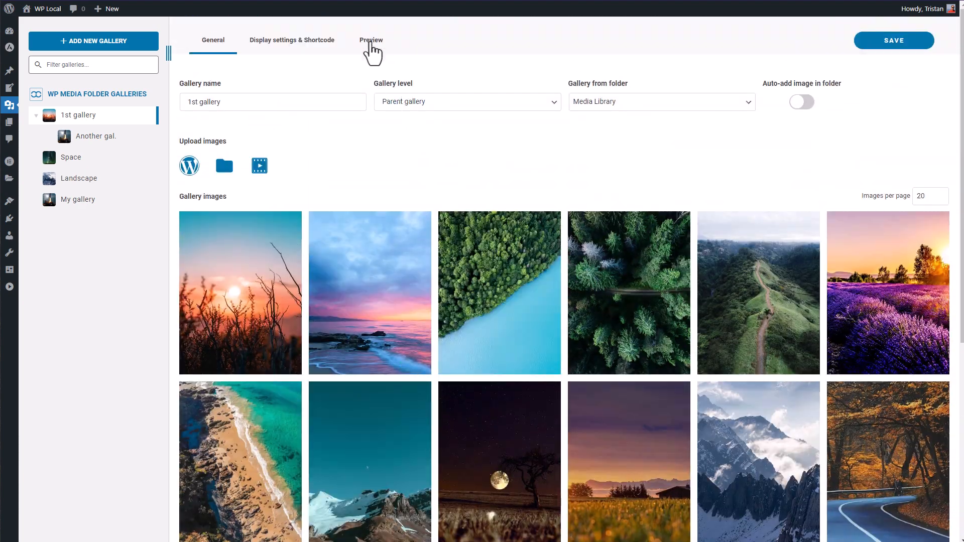
click(370, 40)
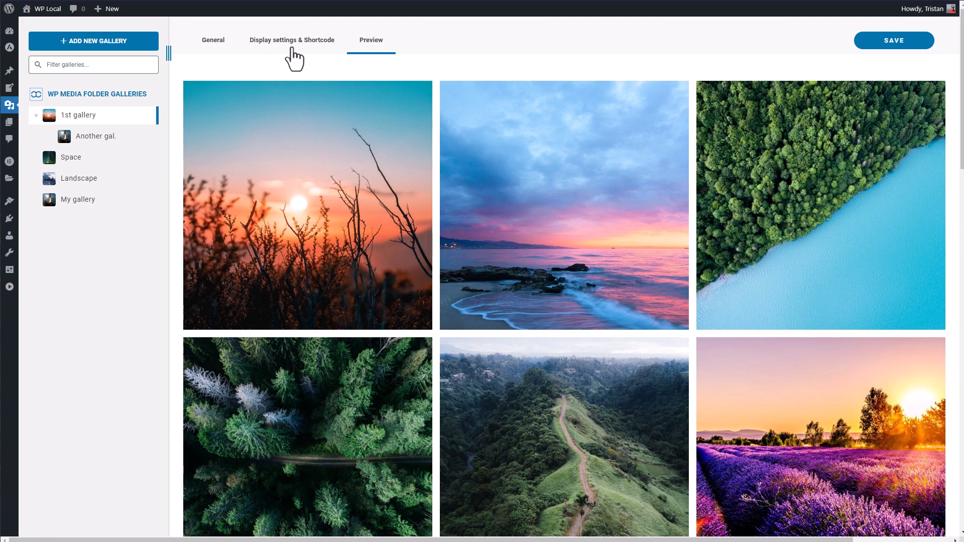
click(291, 40)
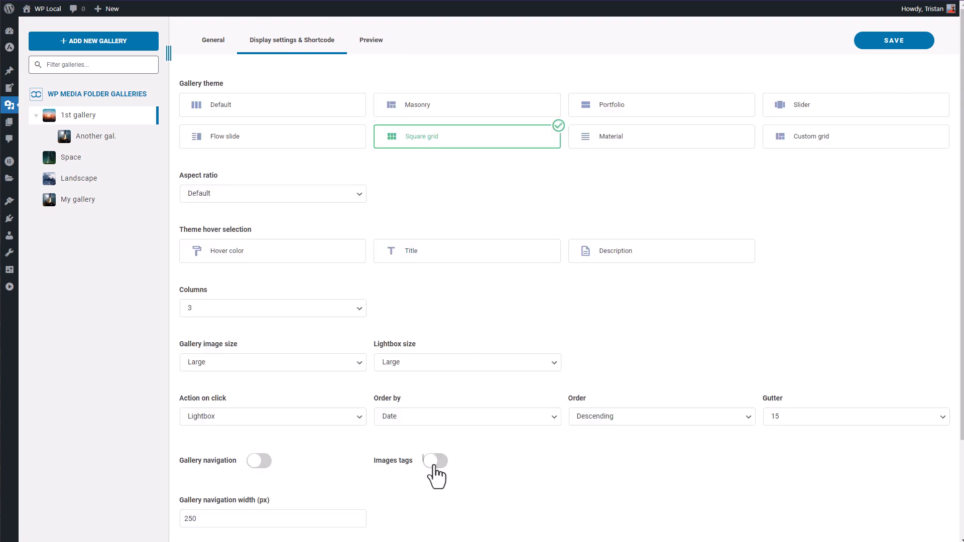
click(435, 460)
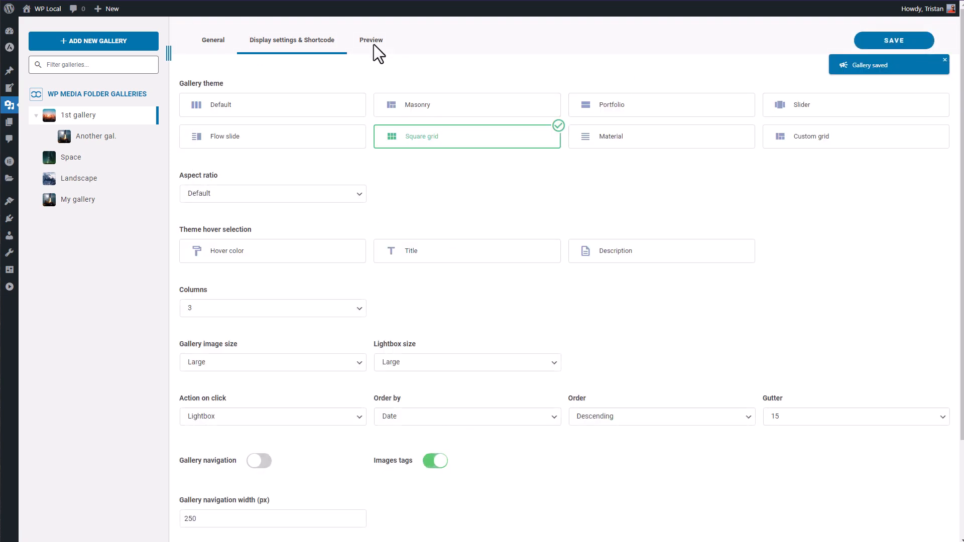
click(371, 40)
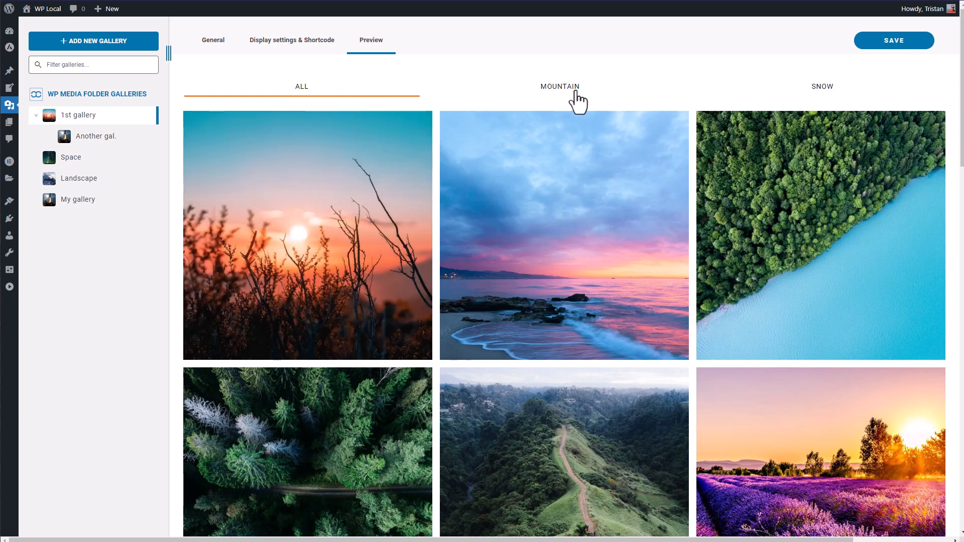
click(213, 40)
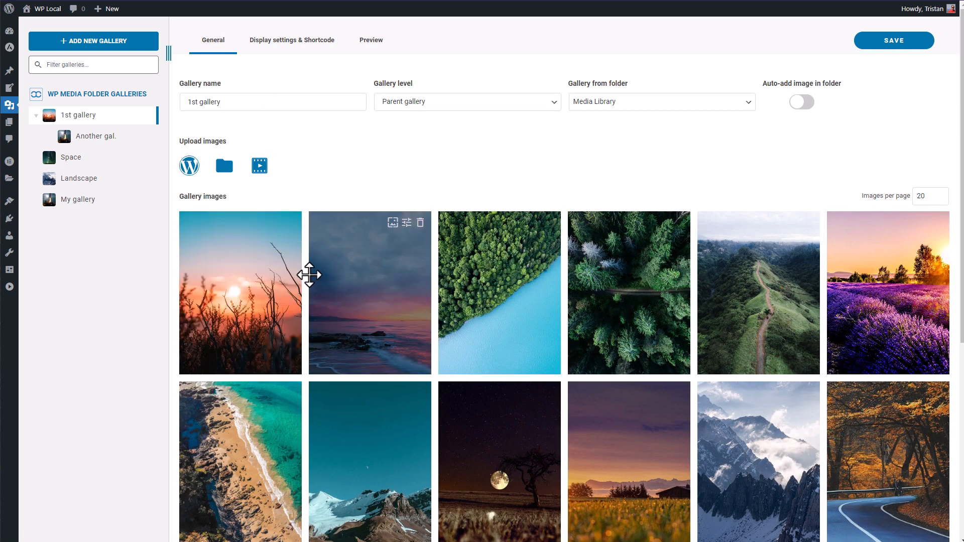
mouse_move(9, 88)
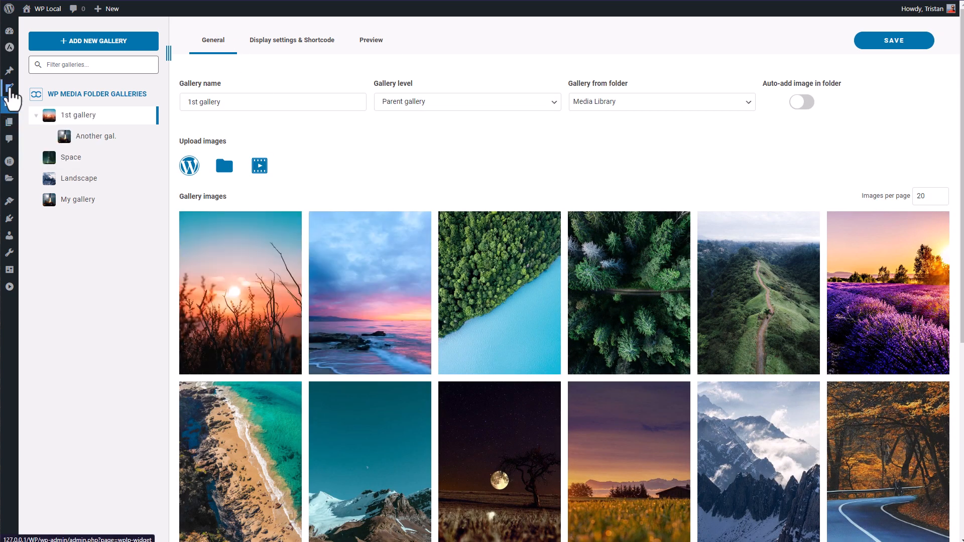
mouse_move(469, 192)
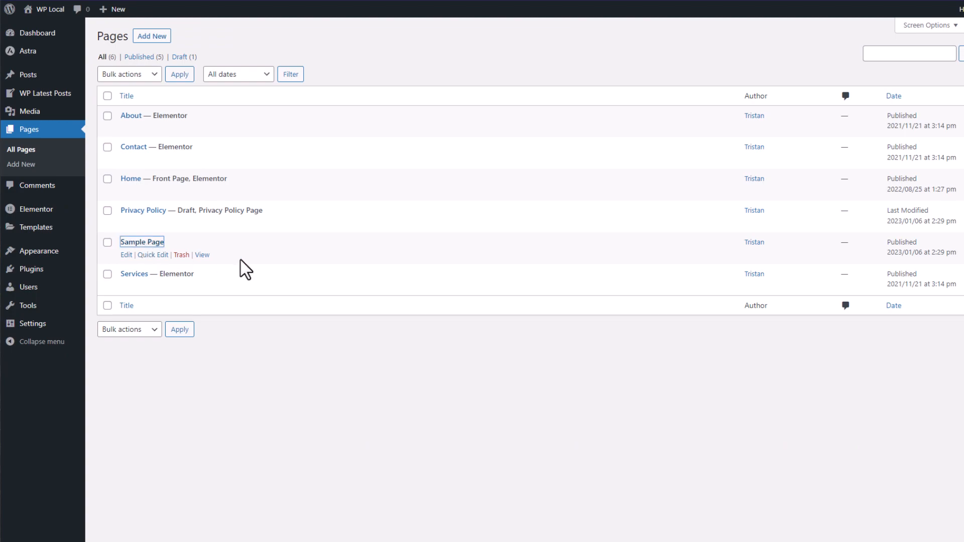
- Open Sample Page in the block editor and search the block inserter for 'gallery'
click(142, 242)
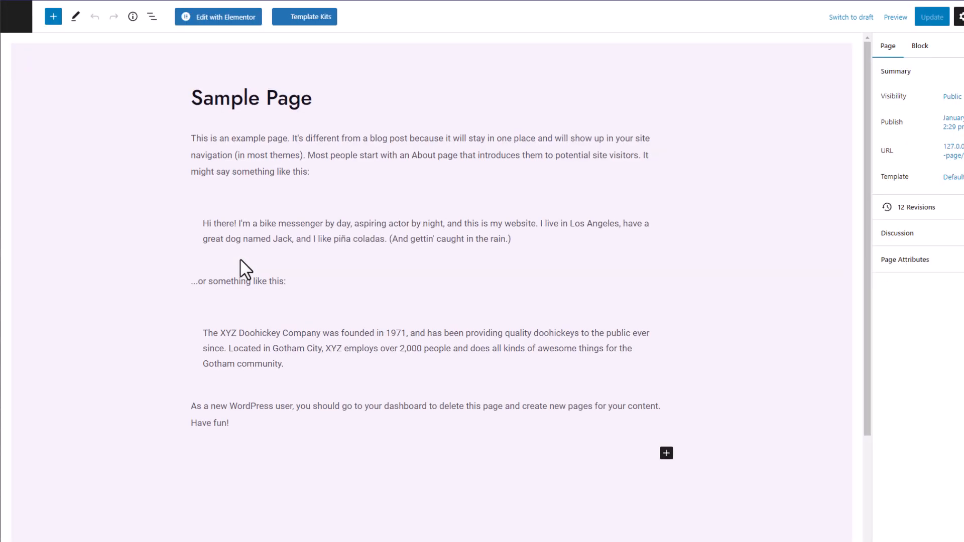
click(53, 16)
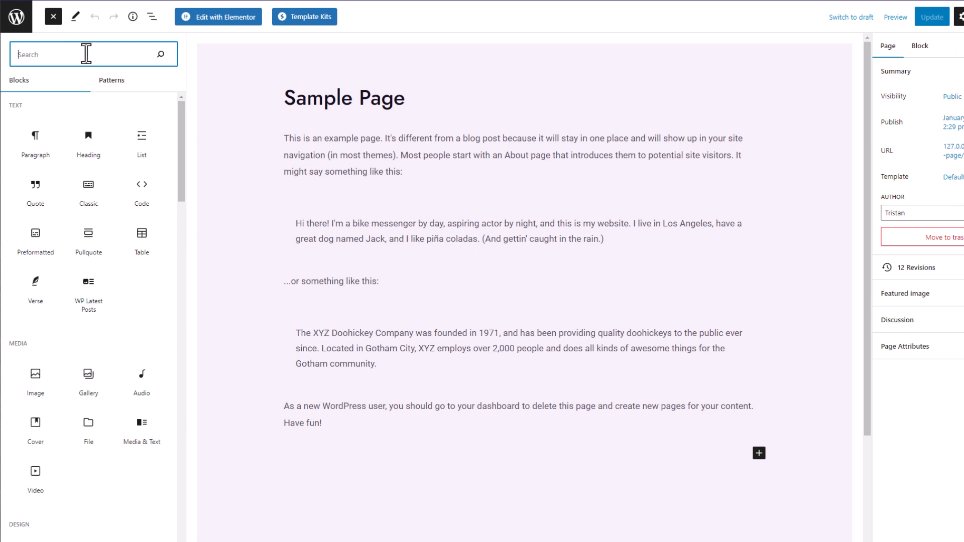
text(gallery)
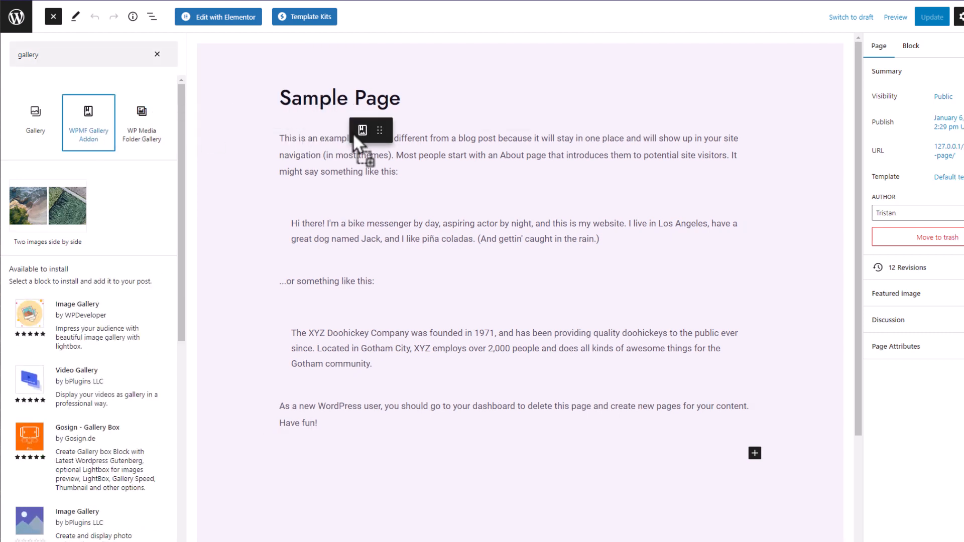
- Add a WPMF Gallery Addon block at the top and choose the 1st gallery with image tags
click(87, 117)
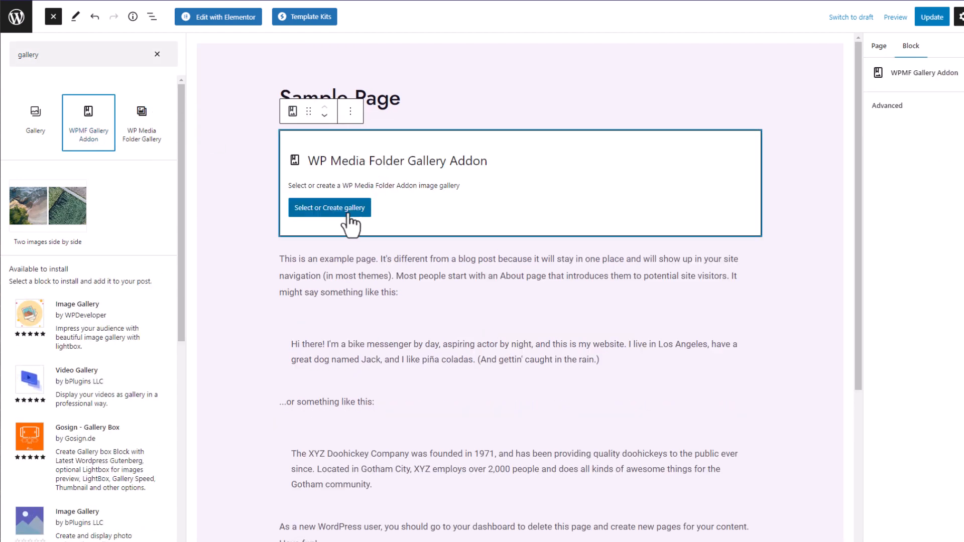
click(329, 207)
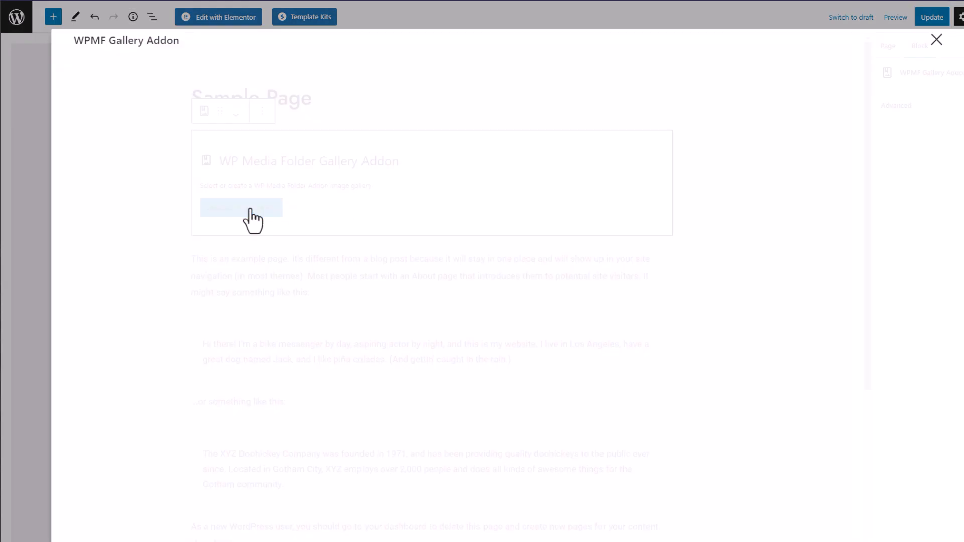
click(240, 207)
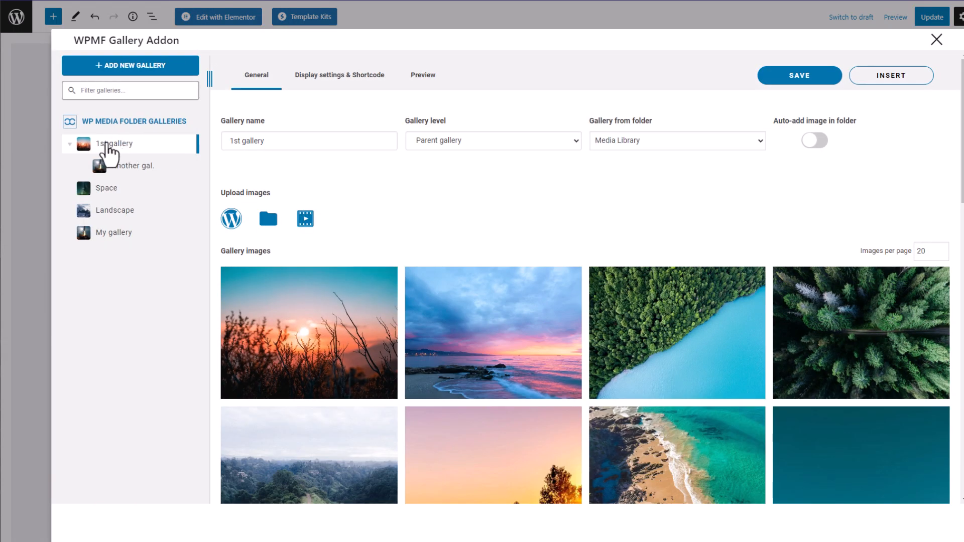
click(339, 75)
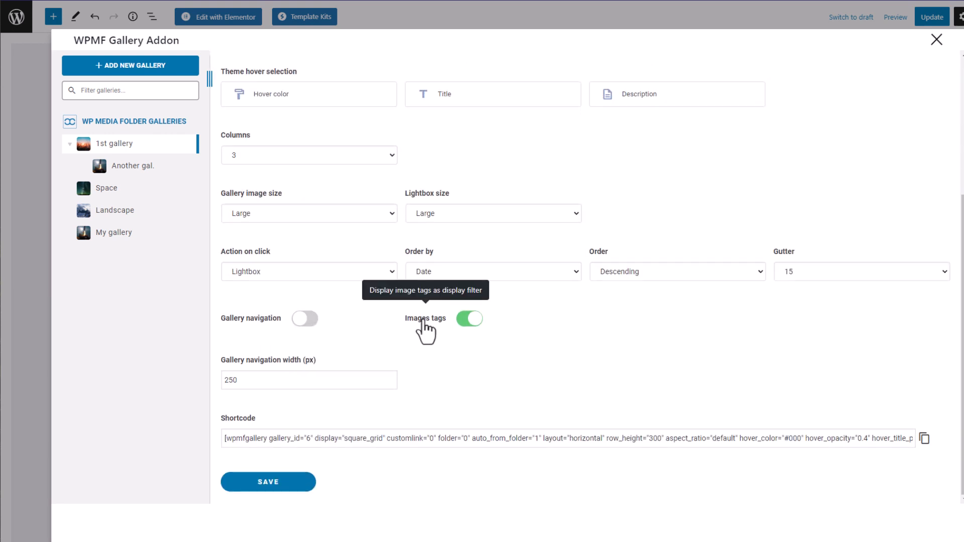
scroll(up, 3)
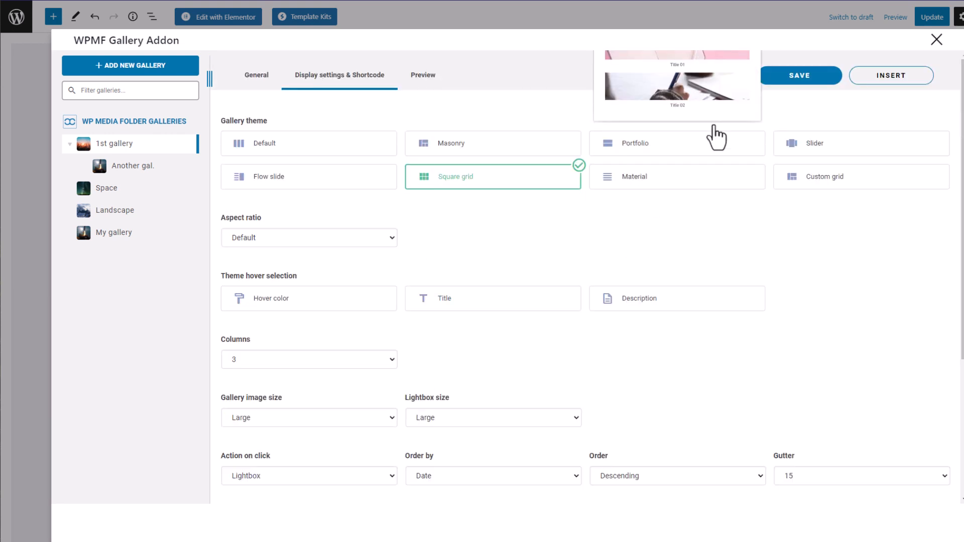
- Insert the 1st gallery, update Sample Page, and view the live page
click(890, 75)
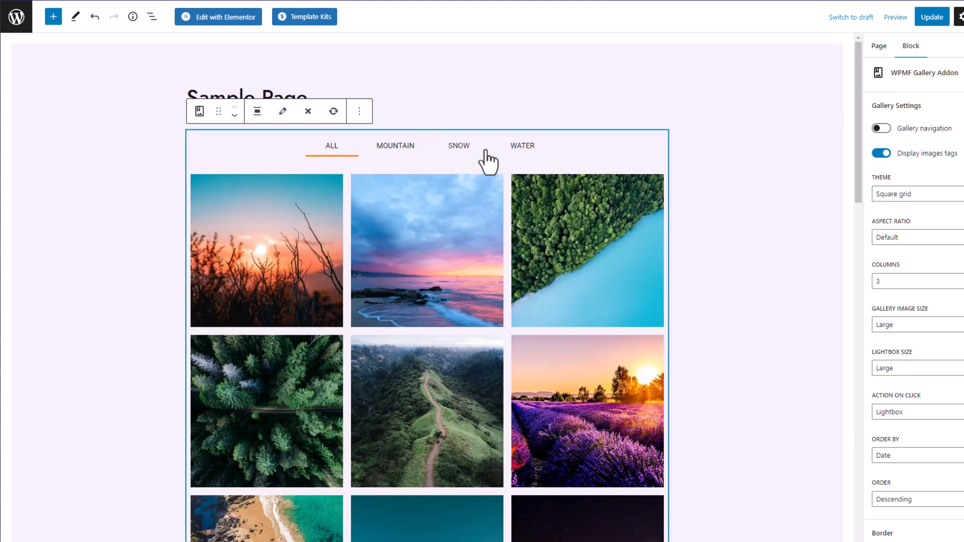
click(931, 17)
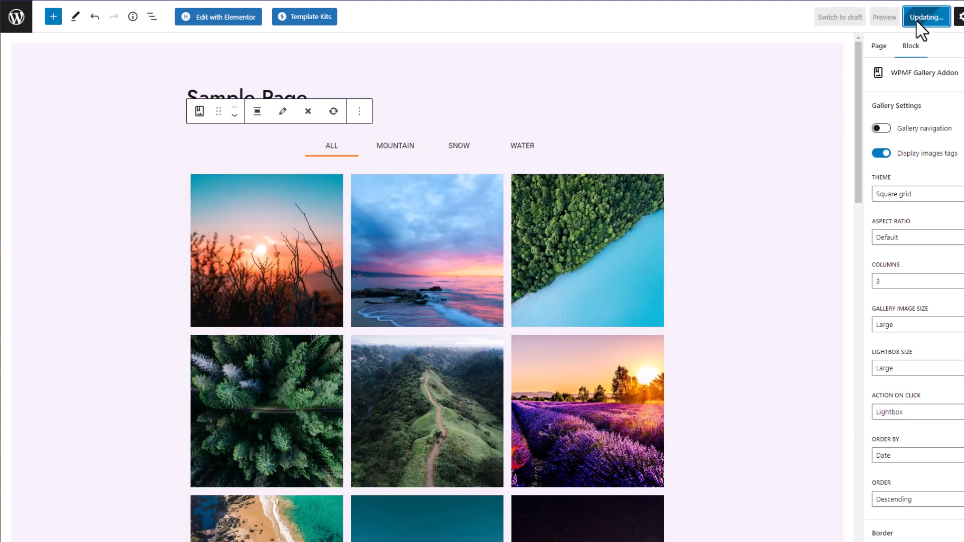
click(885, 16)
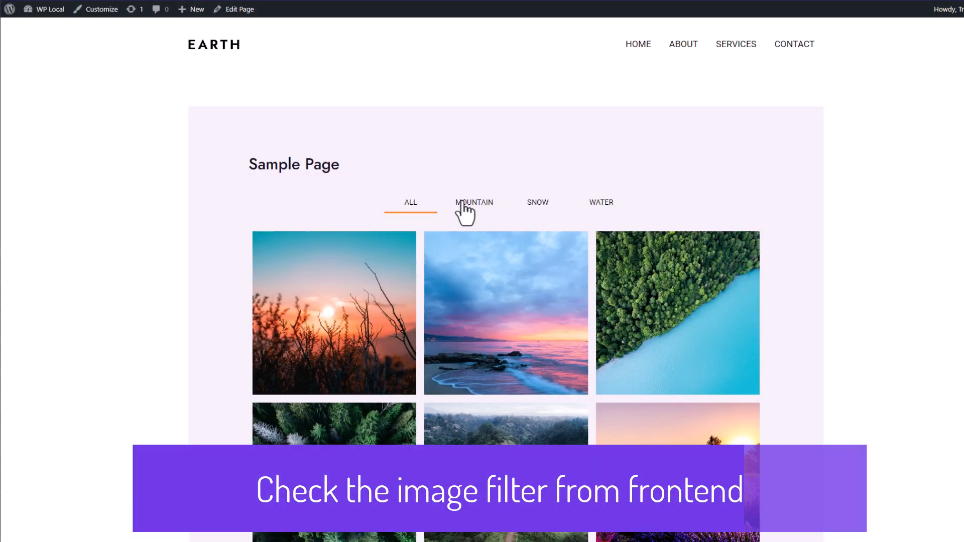
- Filter the live gallery to Mountain, then Snow images, and scroll through the gallery
click(473, 202)
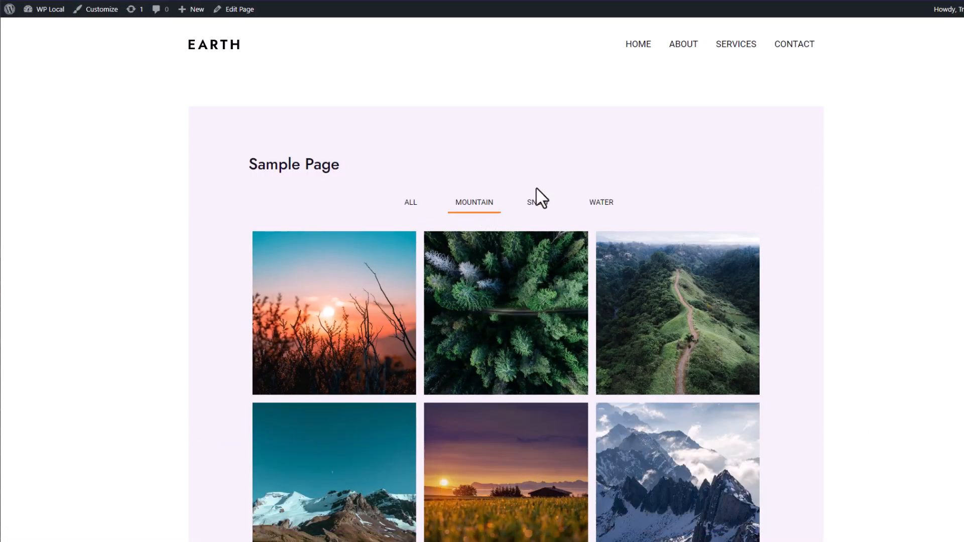
click(537, 203)
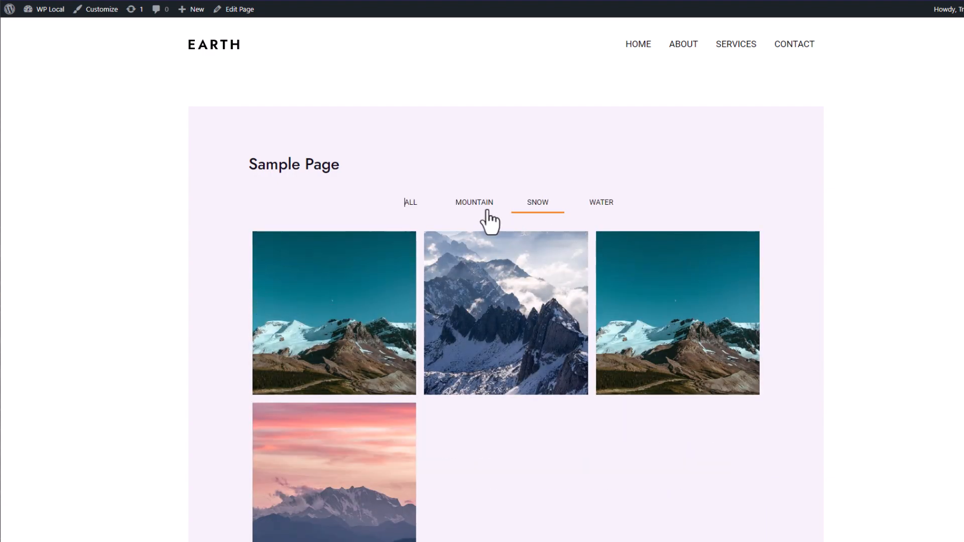
click(333, 312)
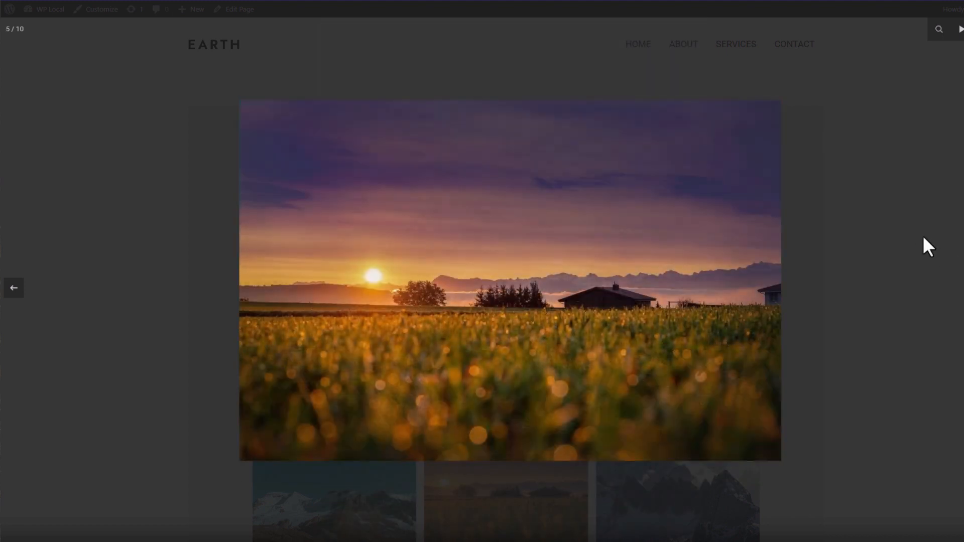
mouse_move(682, 134)
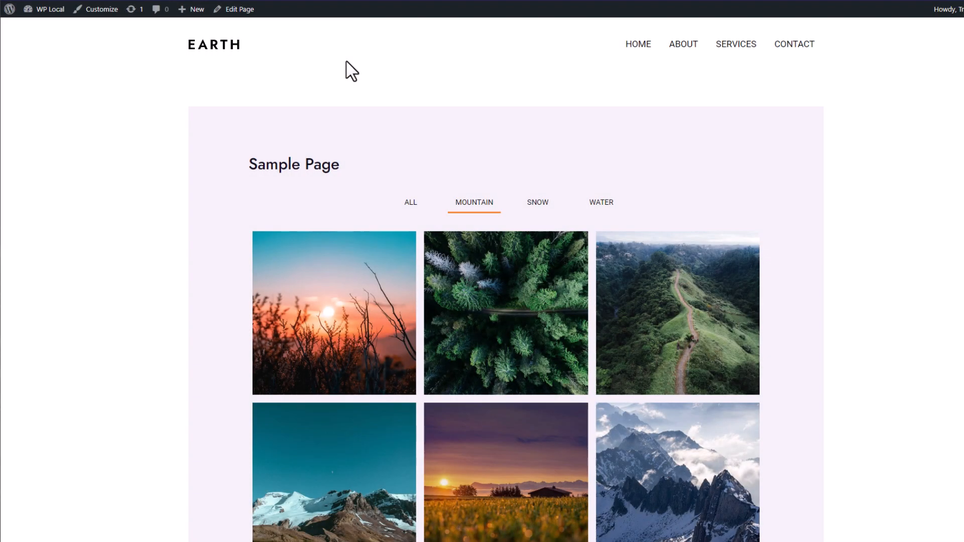
mouse_move(274, 91)
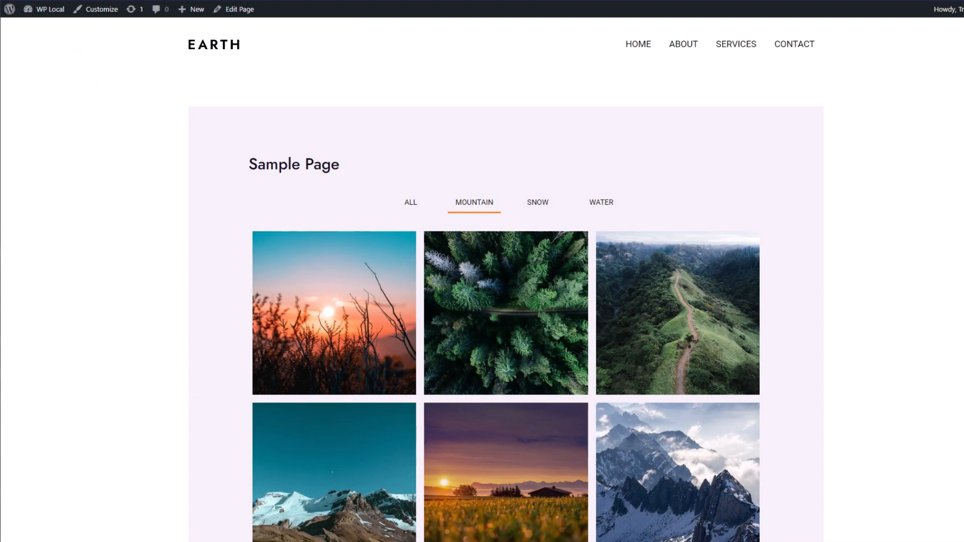
mouse_move(701, 208)
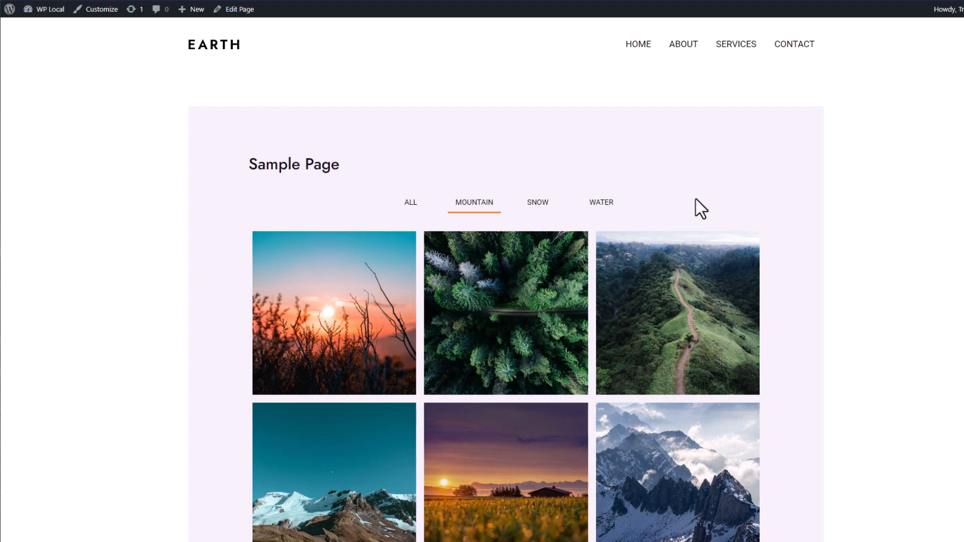
scroll(down, 3)
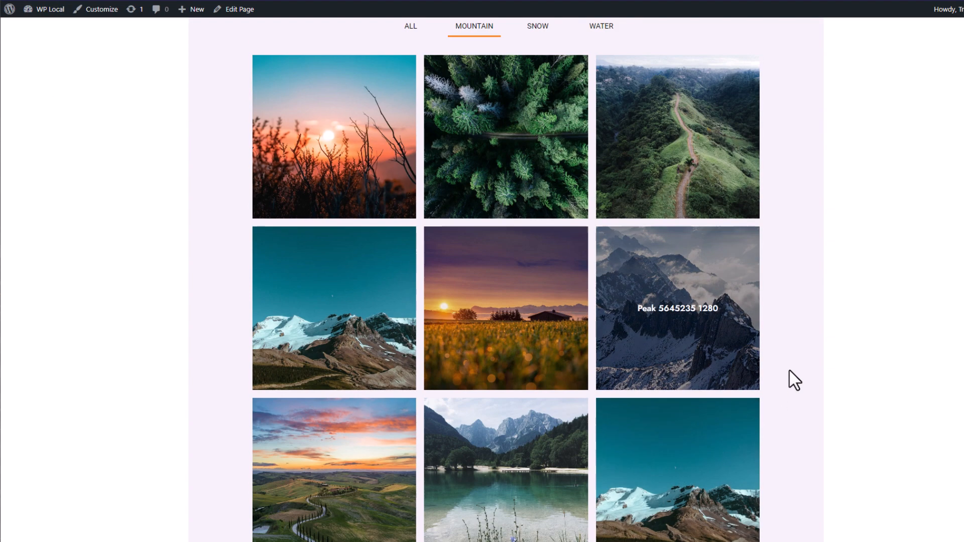
scroll(up, 3)
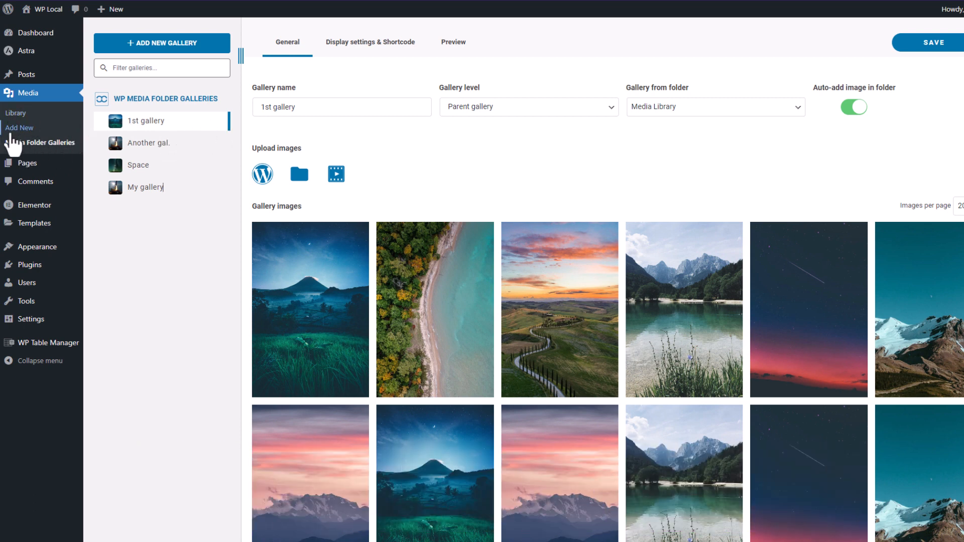
- Browse the media library root, Planets and Gallery Upload folders, ending in Landscape's 15 images
click(17, 113)
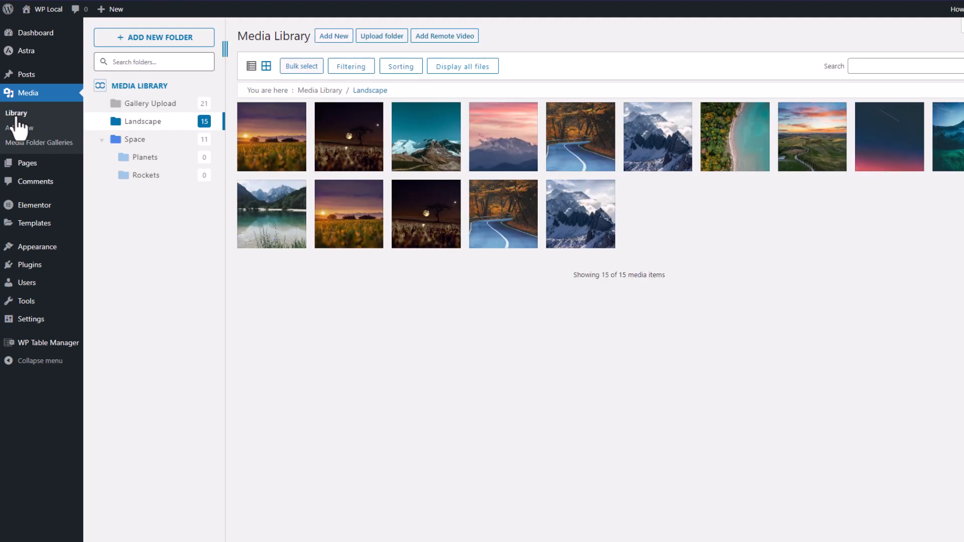
mouse_move(454, 102)
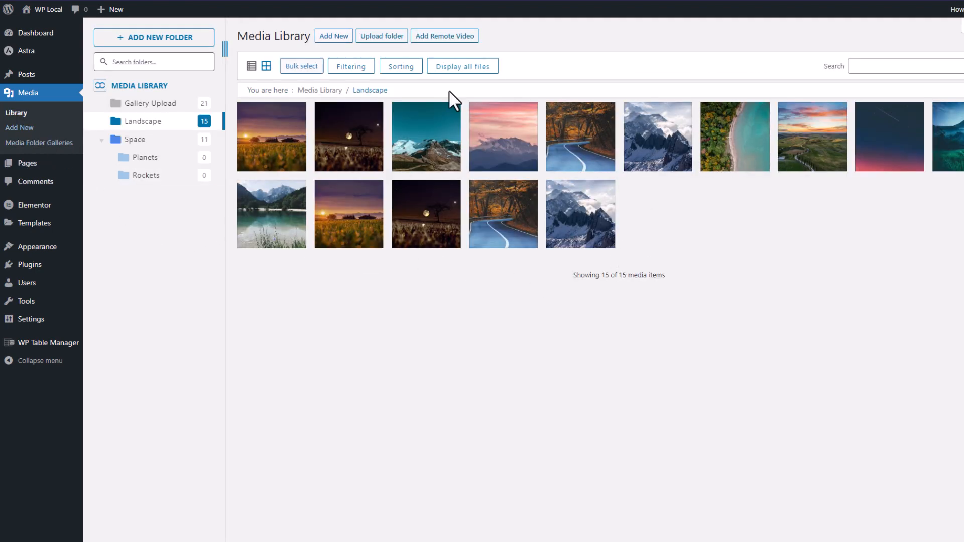
click(320, 90)
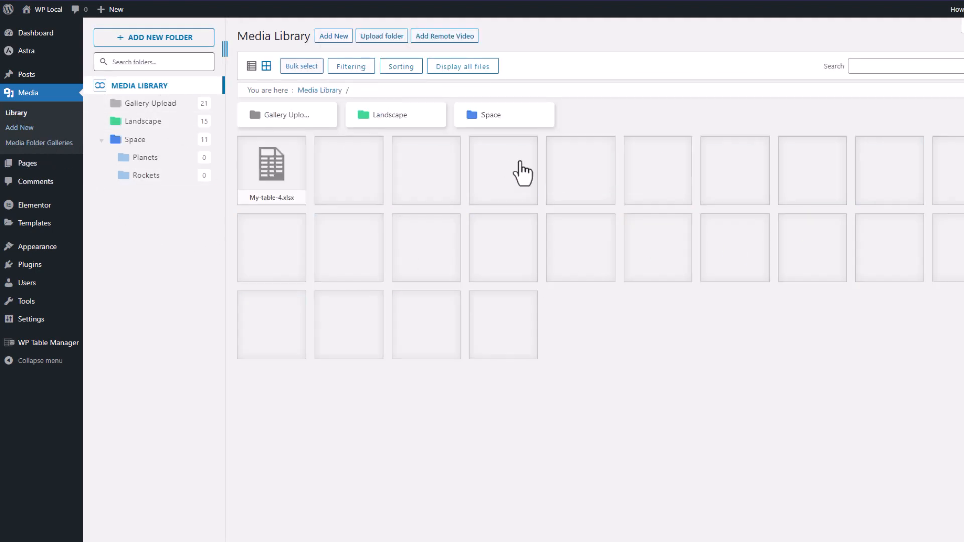
click(503, 115)
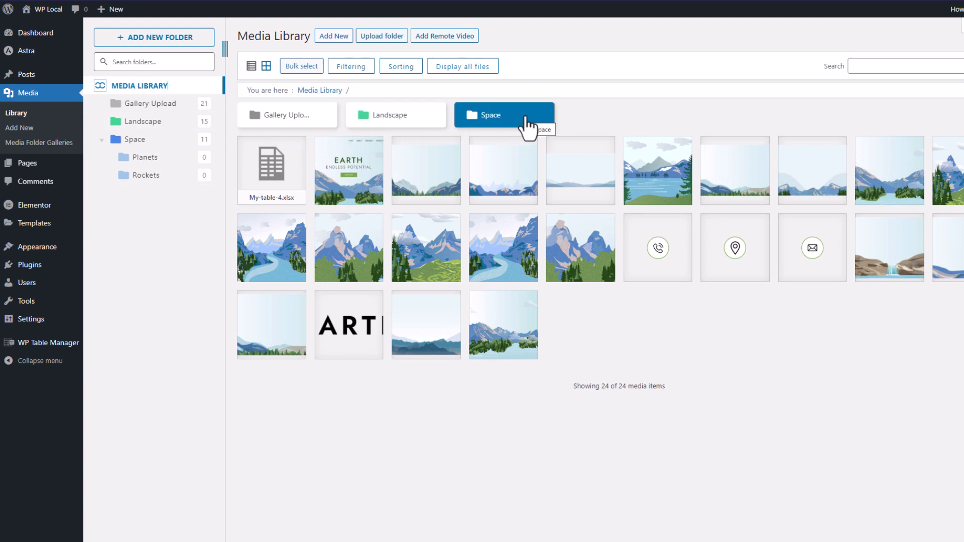
right_click(396, 115)
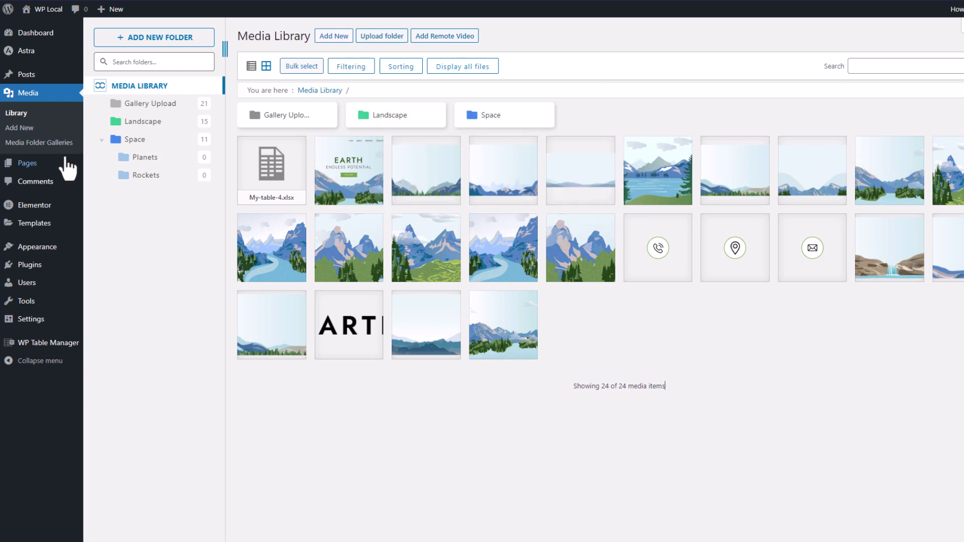
click(145, 156)
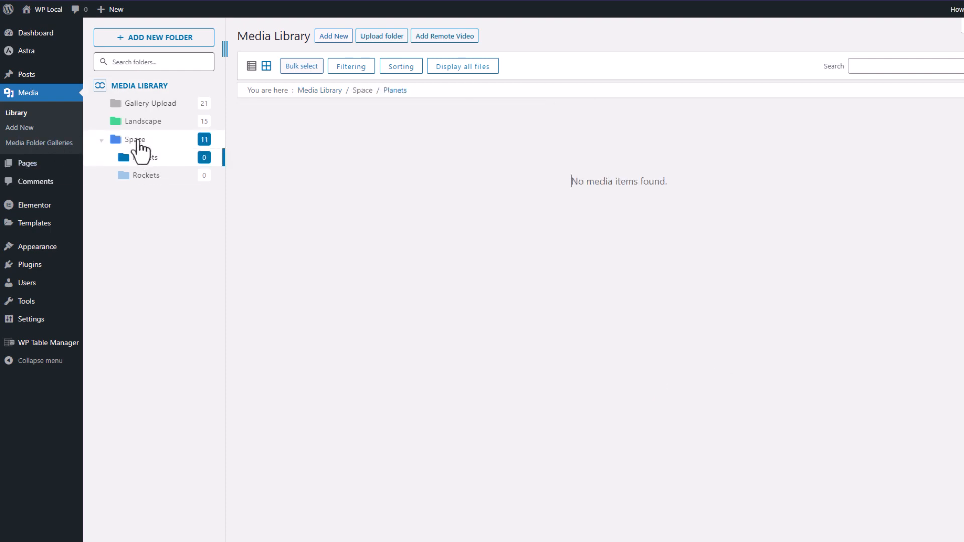
click(149, 104)
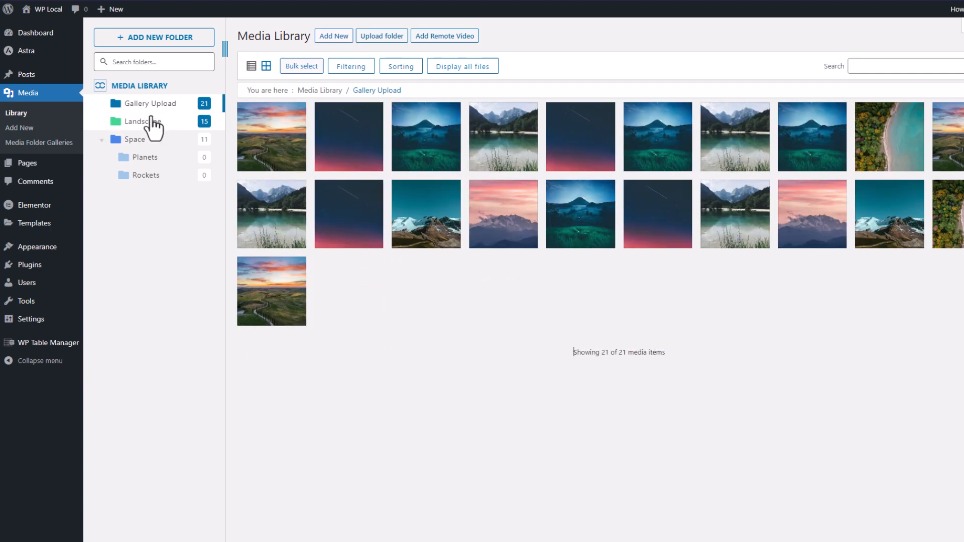
click(143, 121)
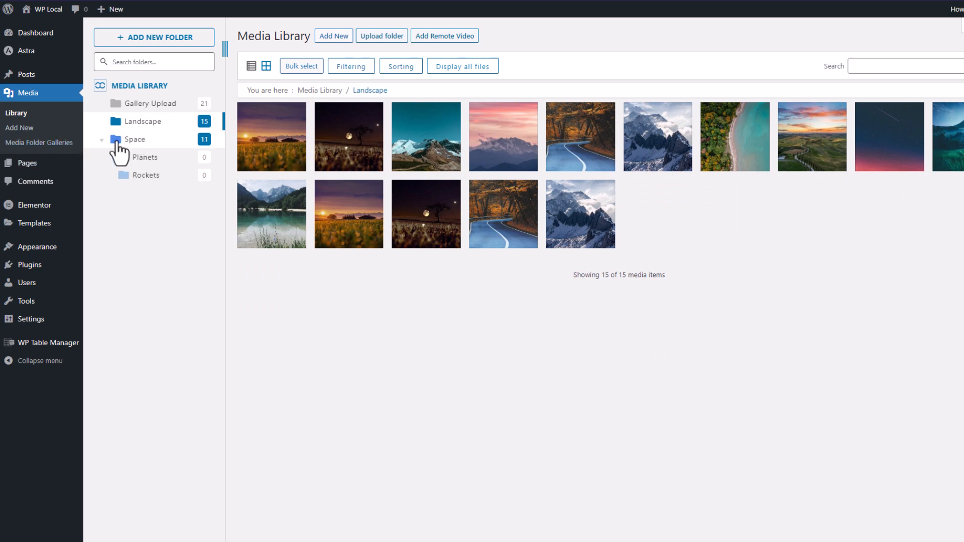
mouse_move(39, 143)
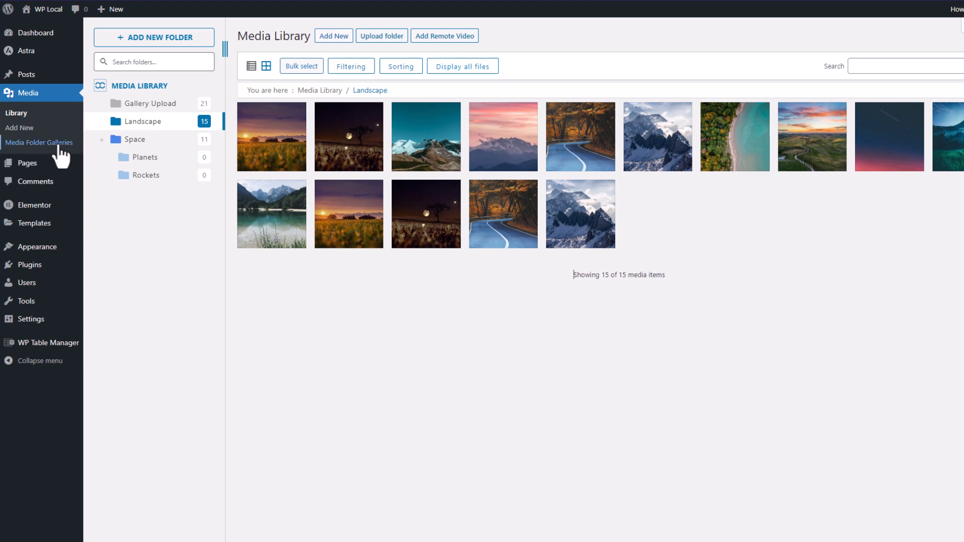
- Start a new gallery from a media folder in the galleries manager
click(39, 142)
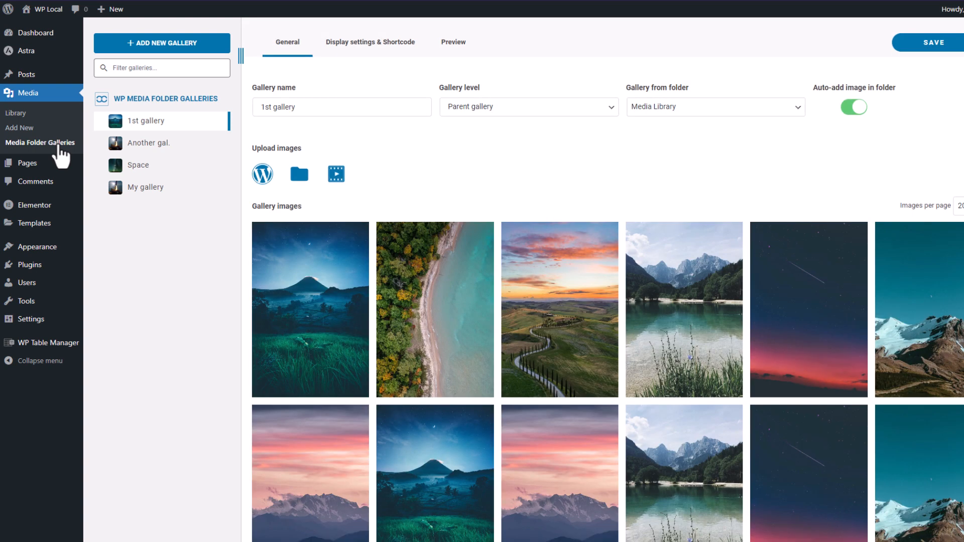
click(162, 43)
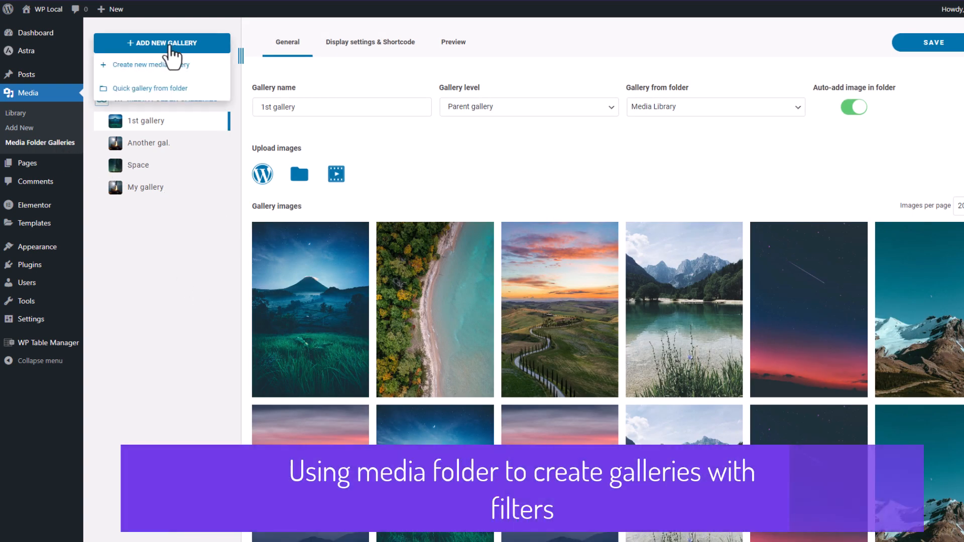
mouse_move(179, 91)
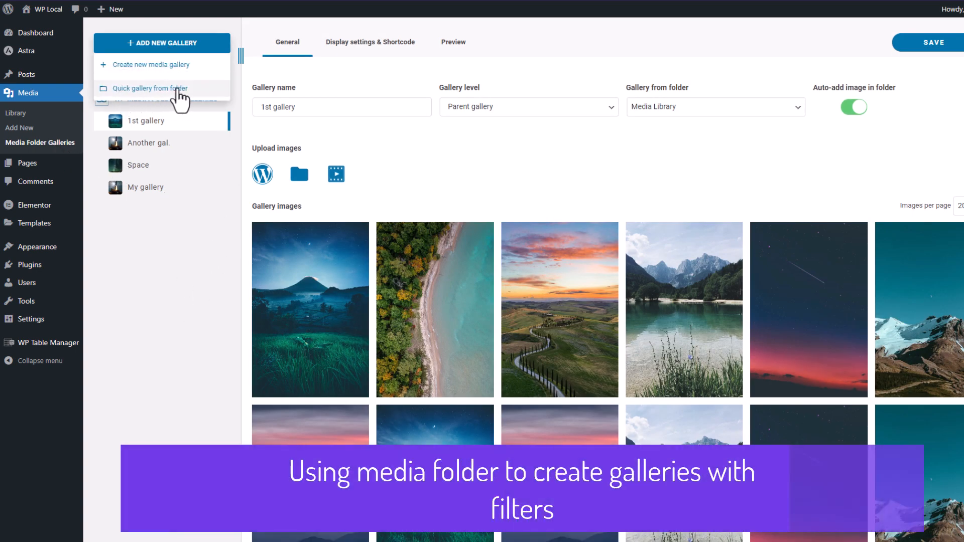
click(148, 88)
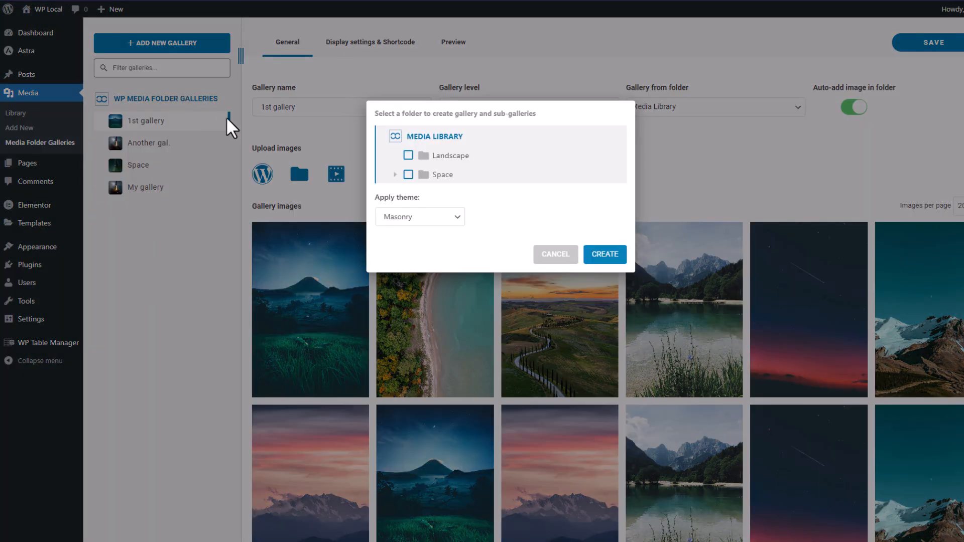
- Create a Masonry-theme gallery from the Landscape folder under Space
click(395, 175)
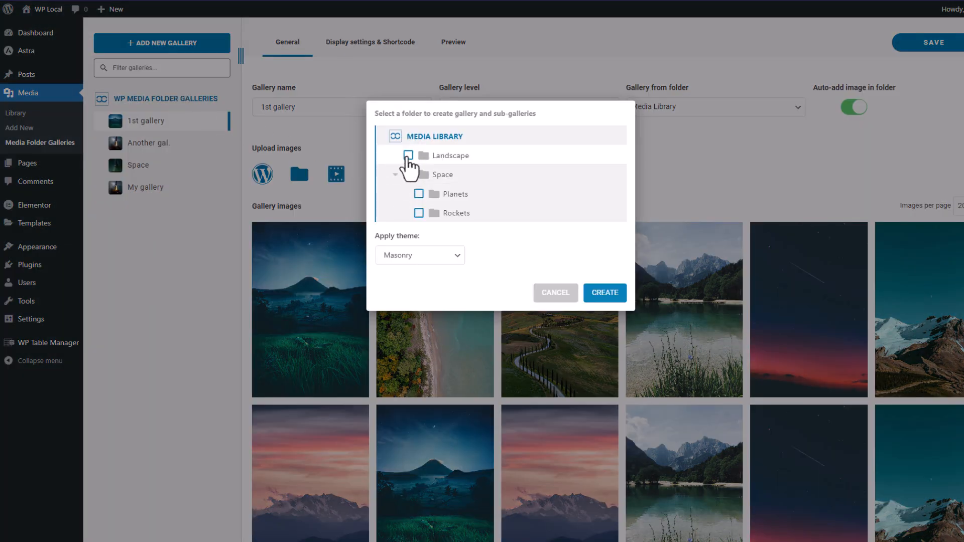
click(408, 156)
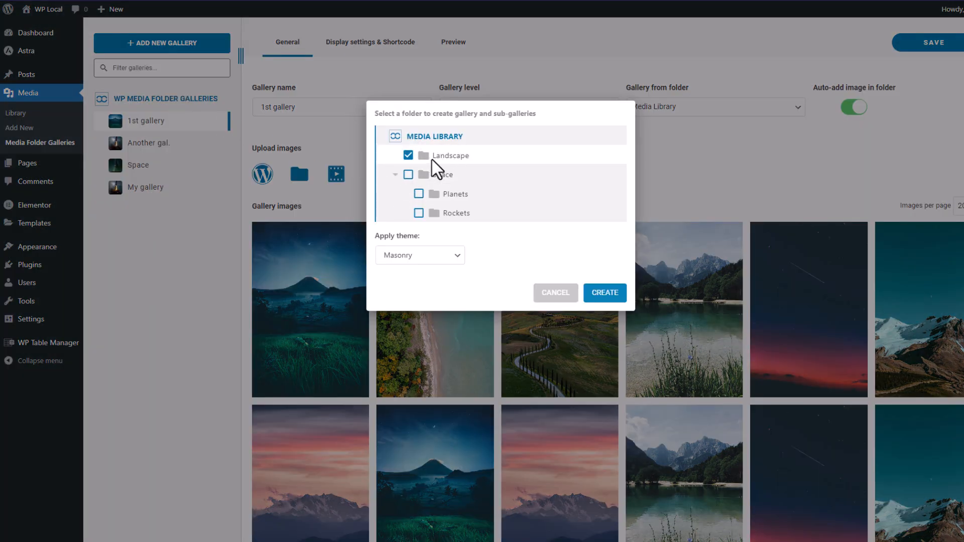
mouse_move(472, 161)
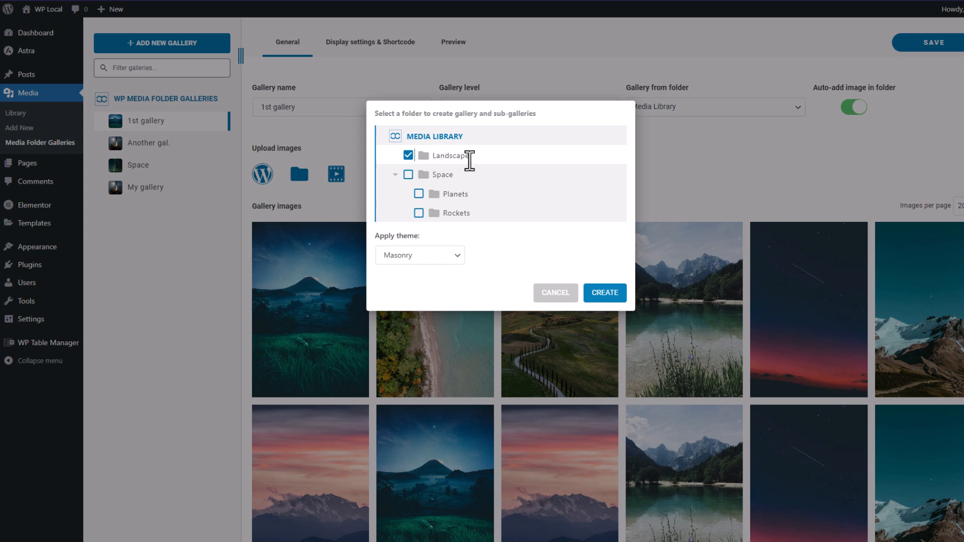
mouse_move(580, 264)
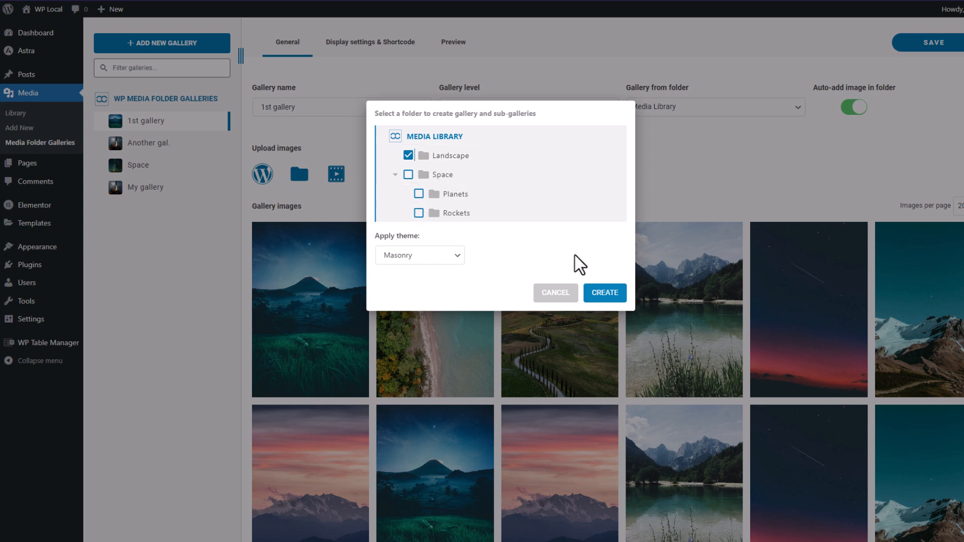
click(604, 292)
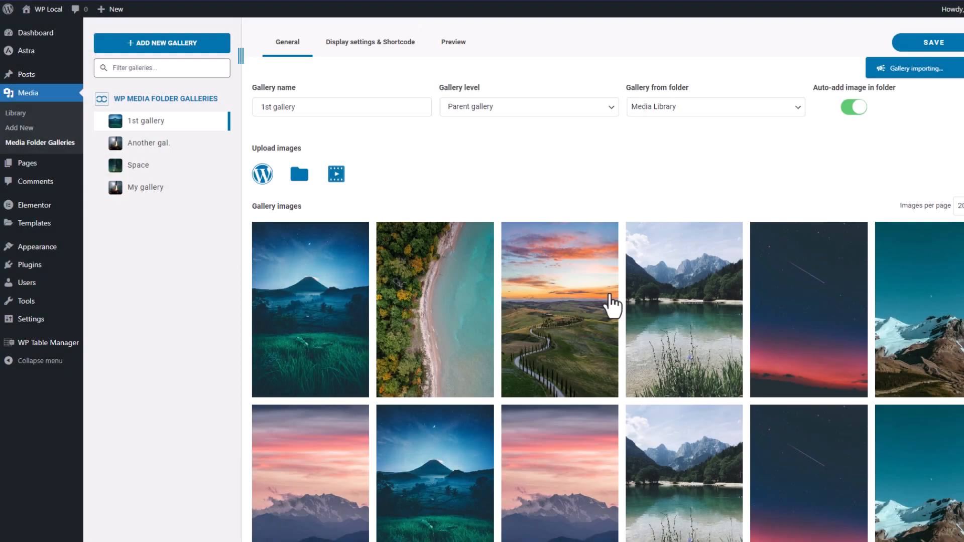
click(854, 107)
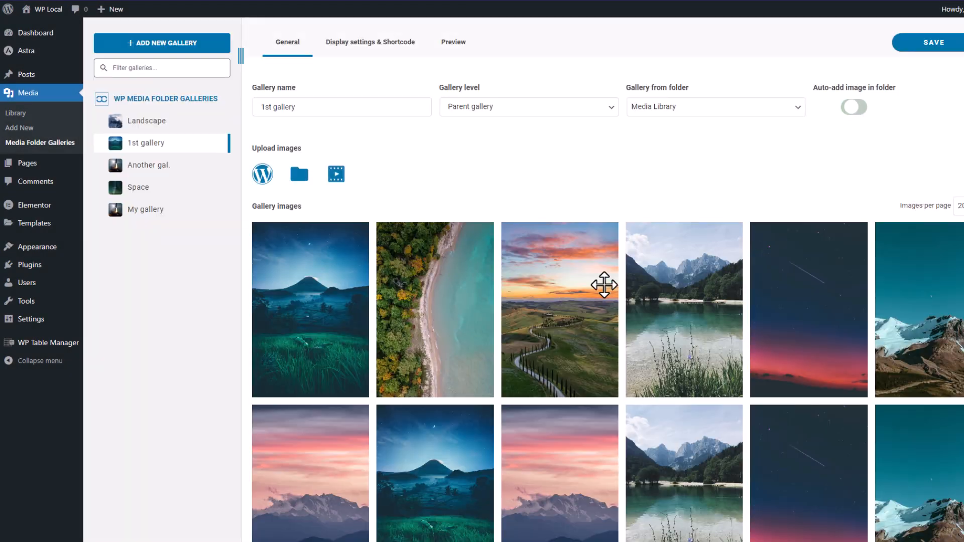
click(853, 106)
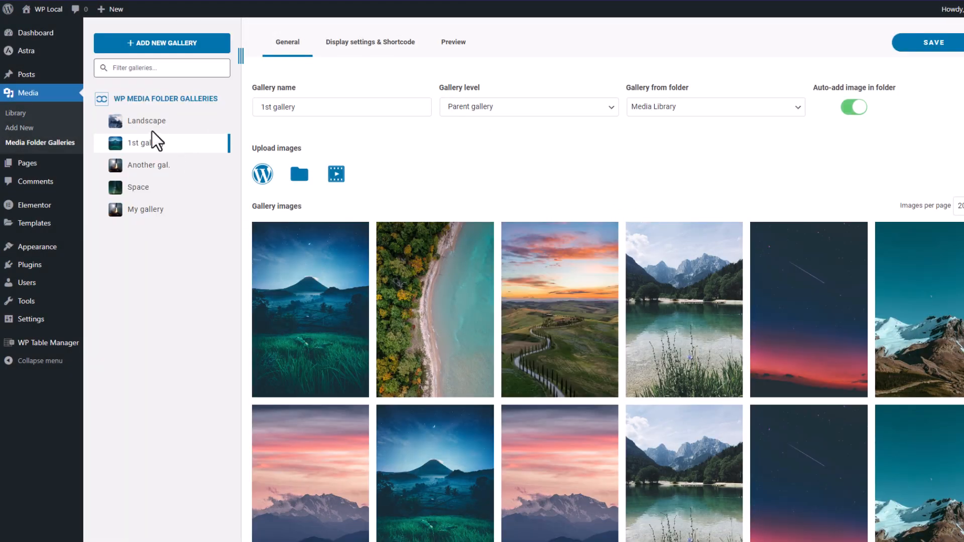
- Open the Landscape gallery to see its folder source and imported photos
click(146, 120)
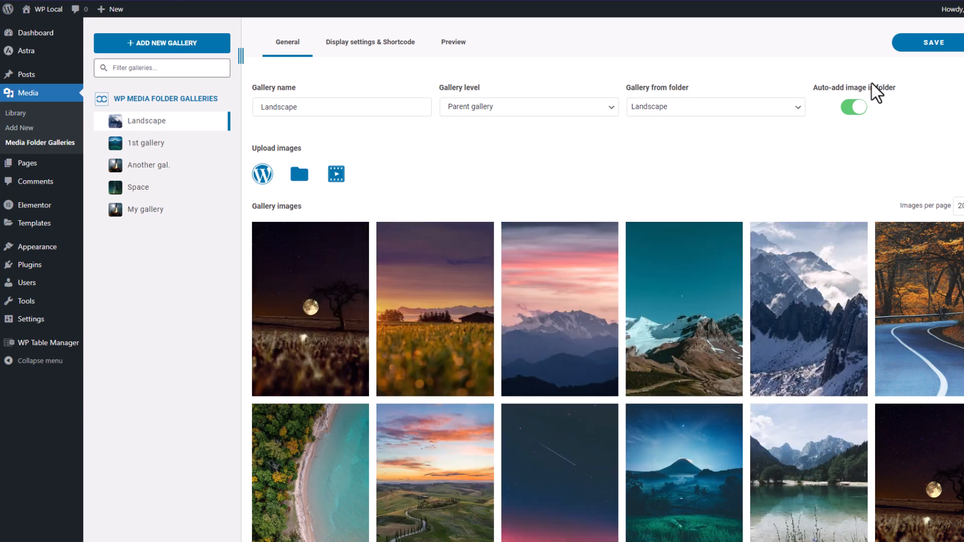
mouse_move(837, 98)
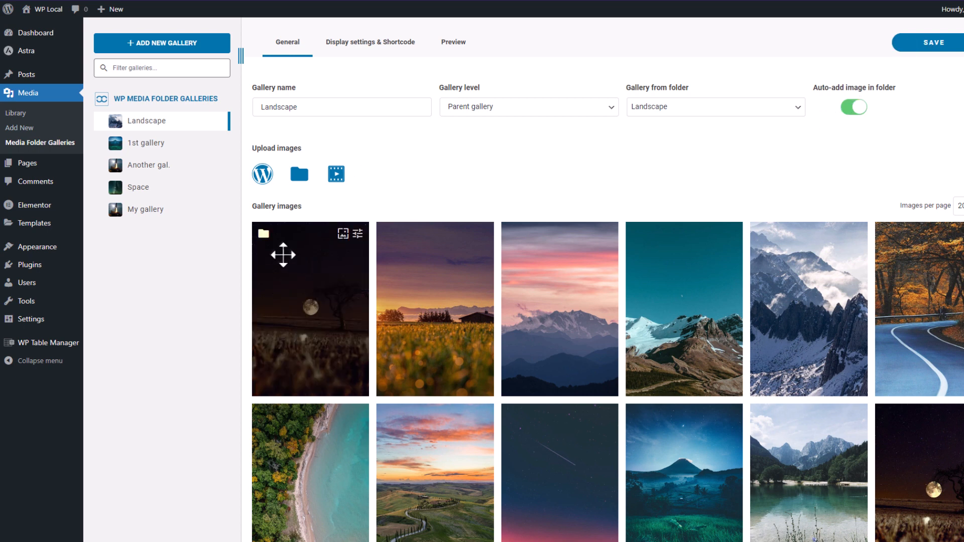
mouse_move(274, 243)
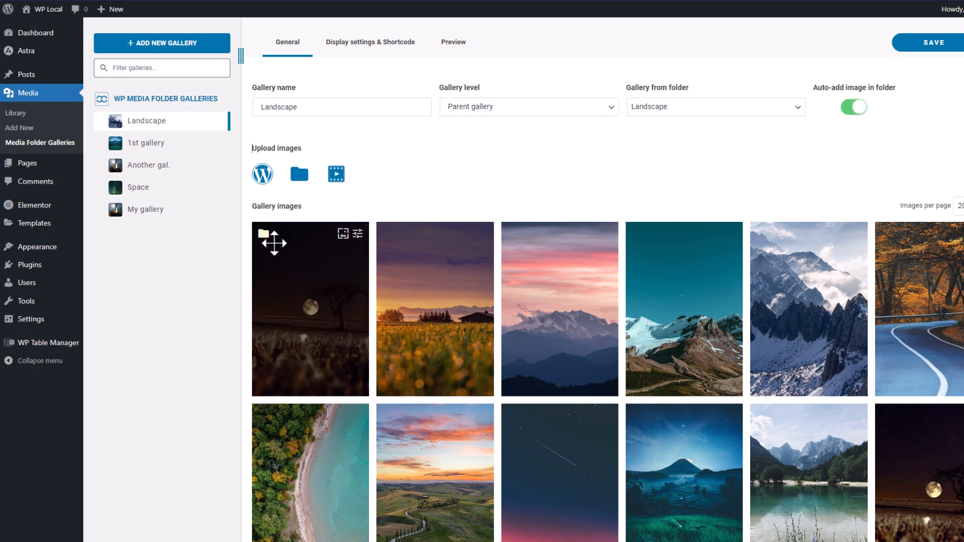
mouse_move(265, 233)
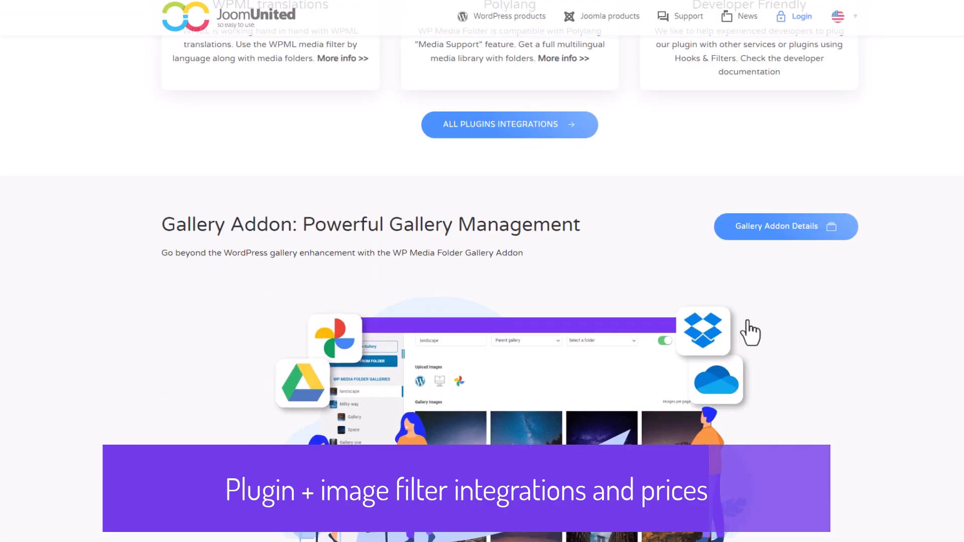
scroll(up, 3)
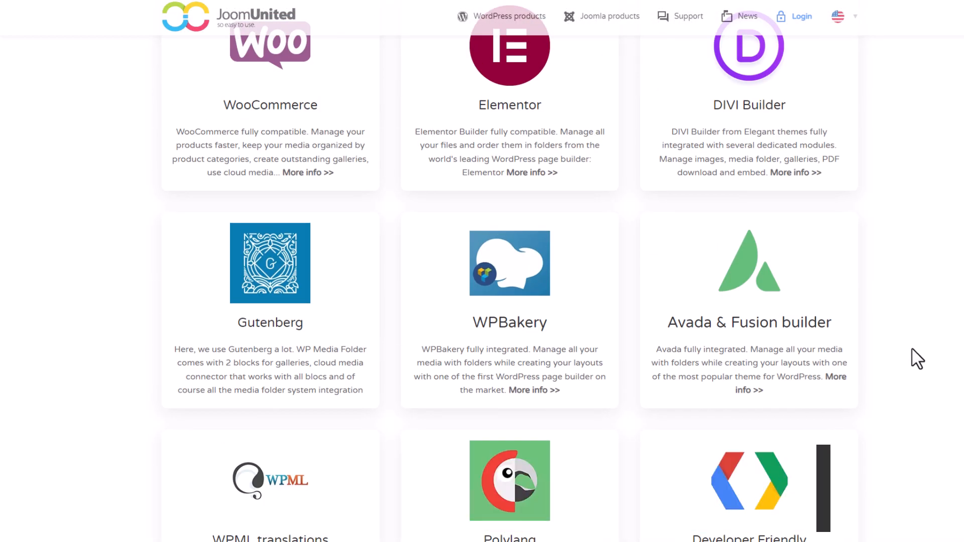
scroll(up, 3)
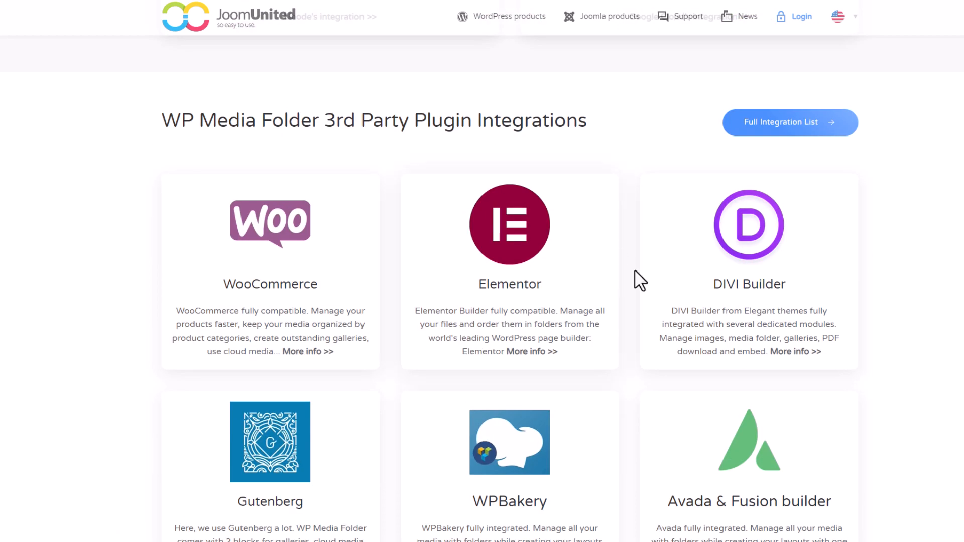
mouse_move(633, 342)
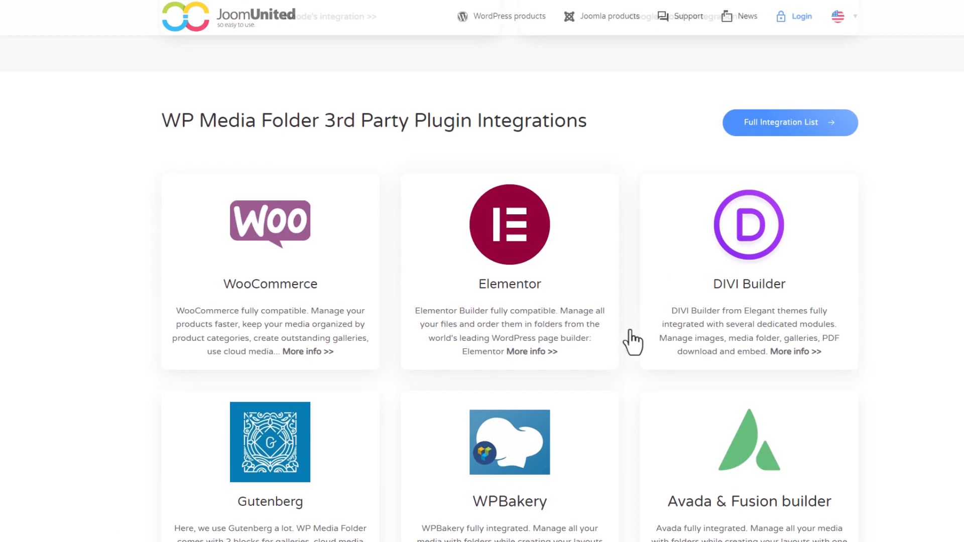
mouse_move(748, 315)
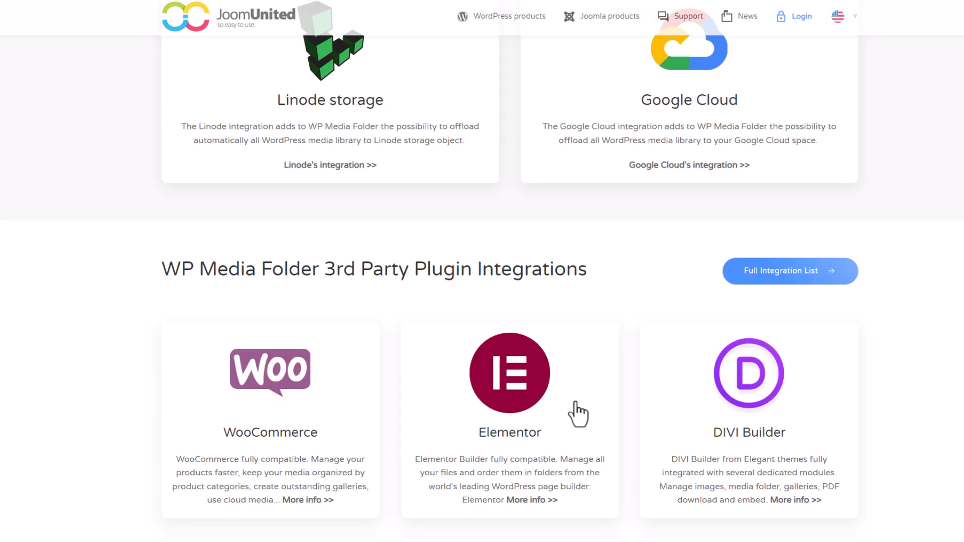
scroll(up, 3)
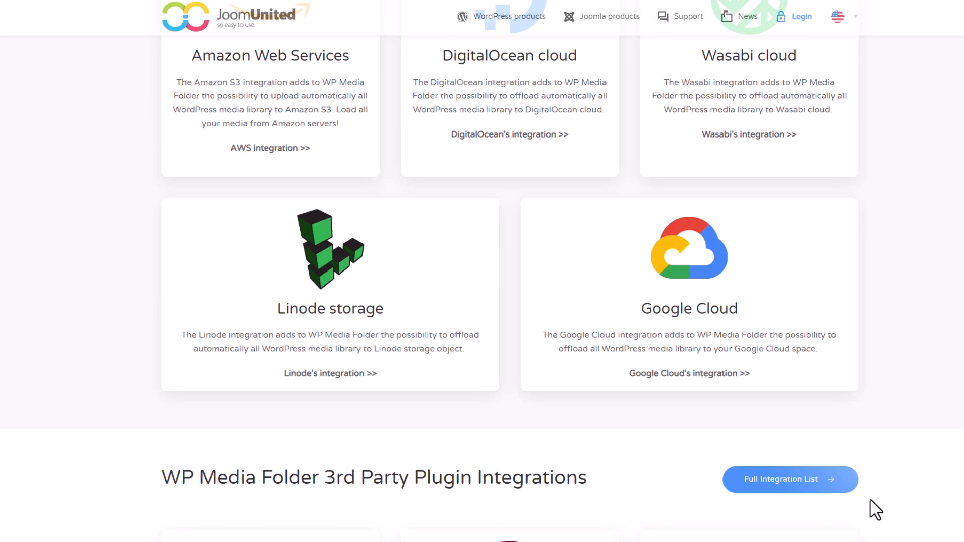
scroll(up, 3)
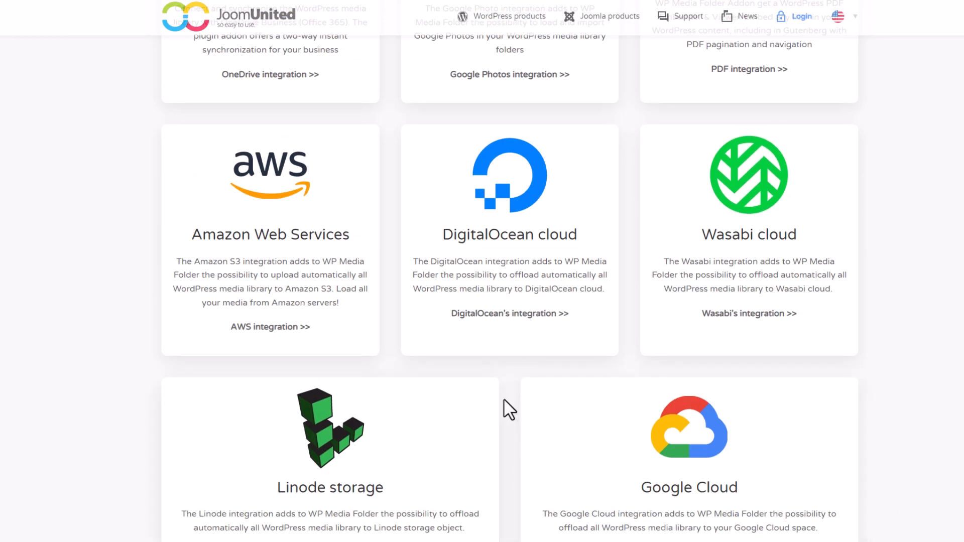
scroll(up, 3)
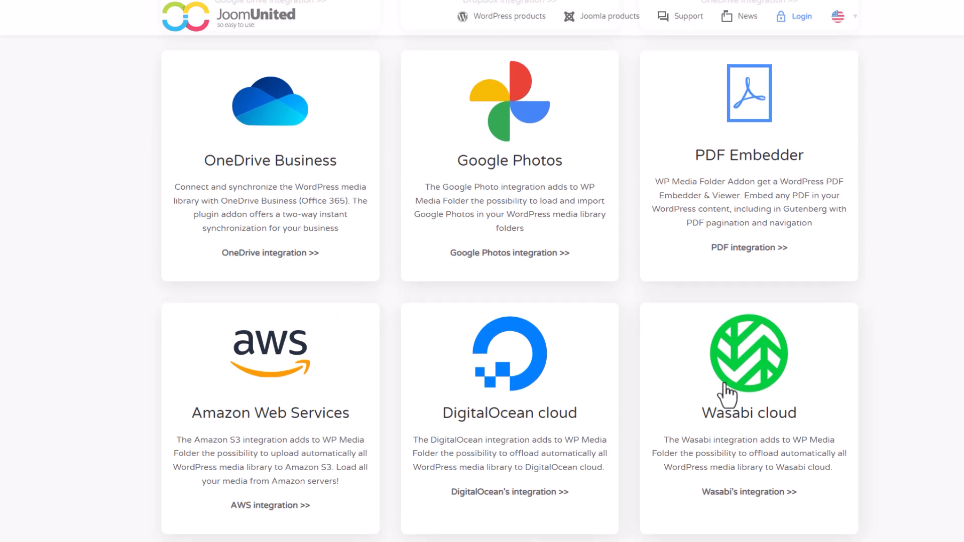
scroll(up, 3)
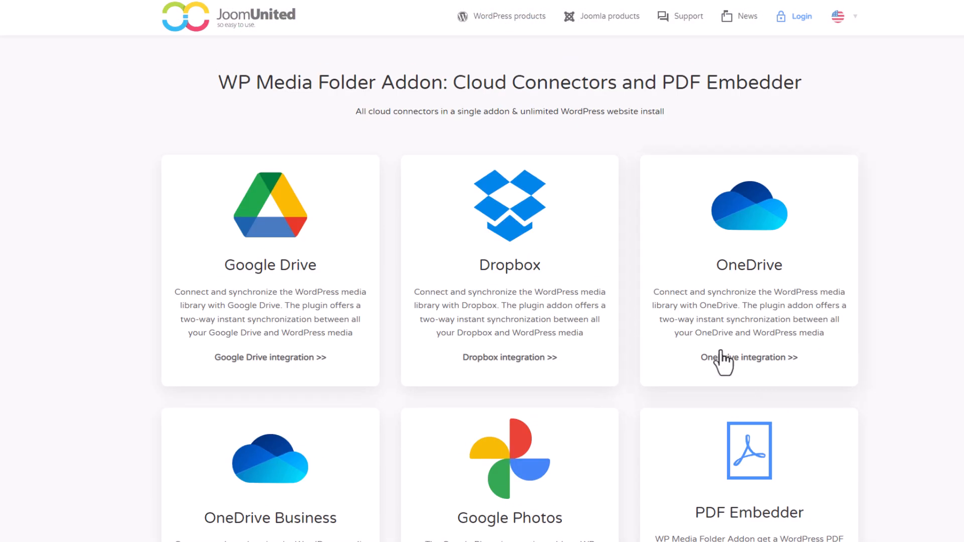
scroll(down, 3)
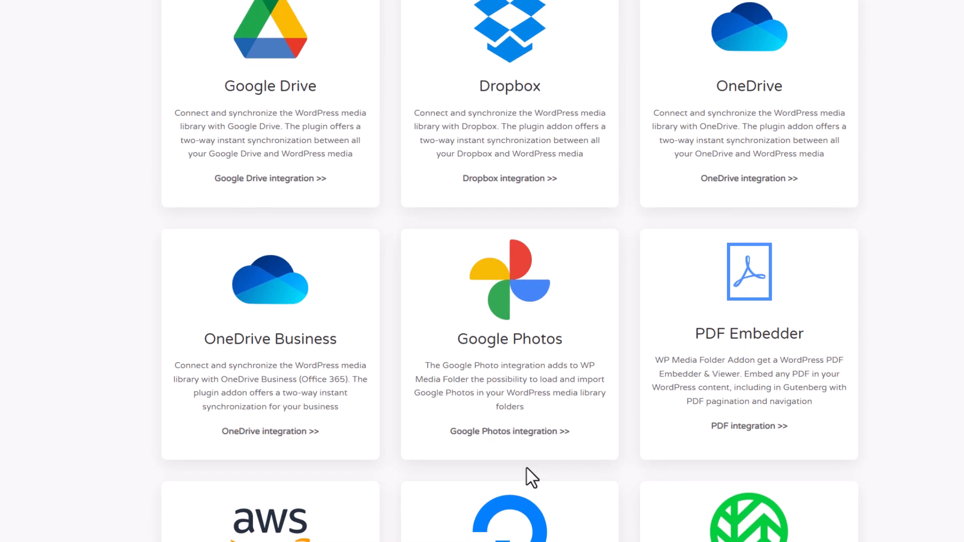
mouse_move(604, 307)
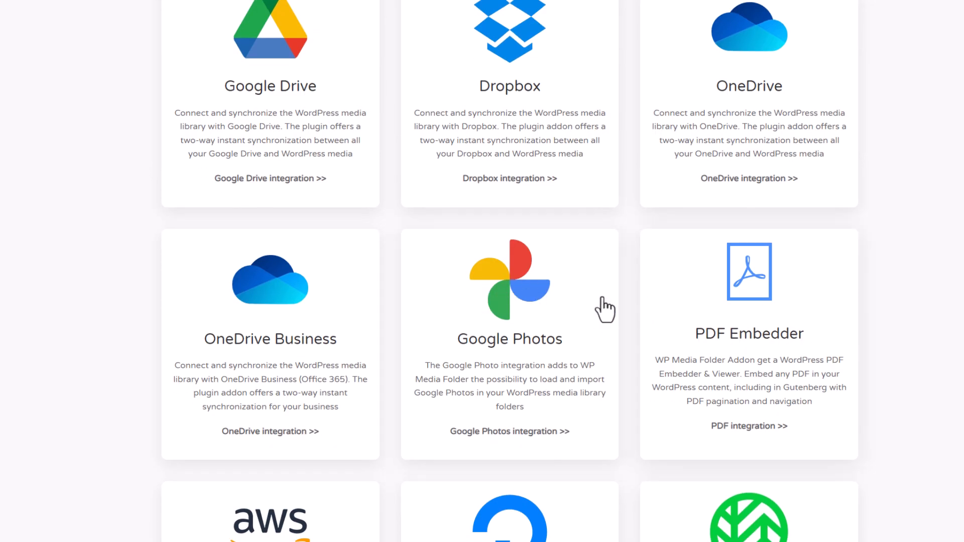
mouse_move(529, 362)
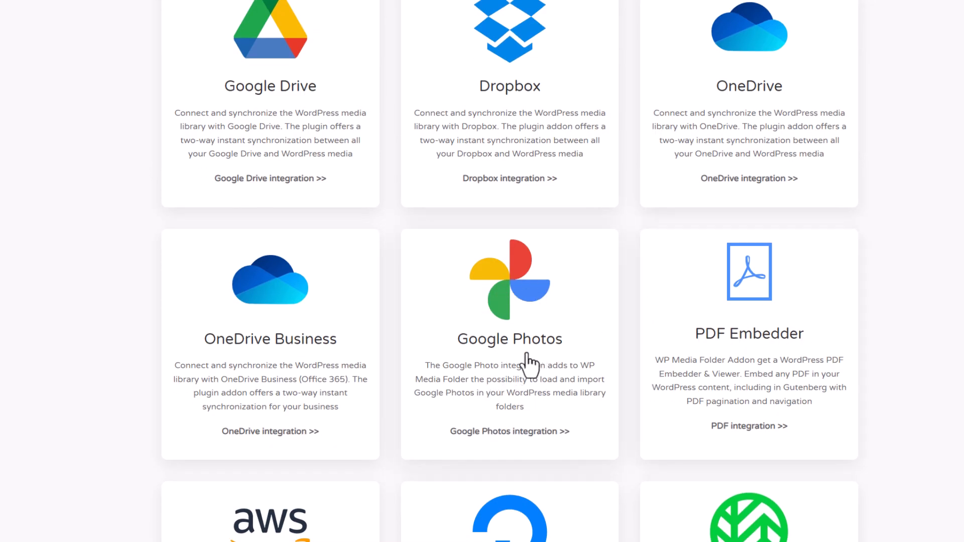
mouse_move(745, 241)
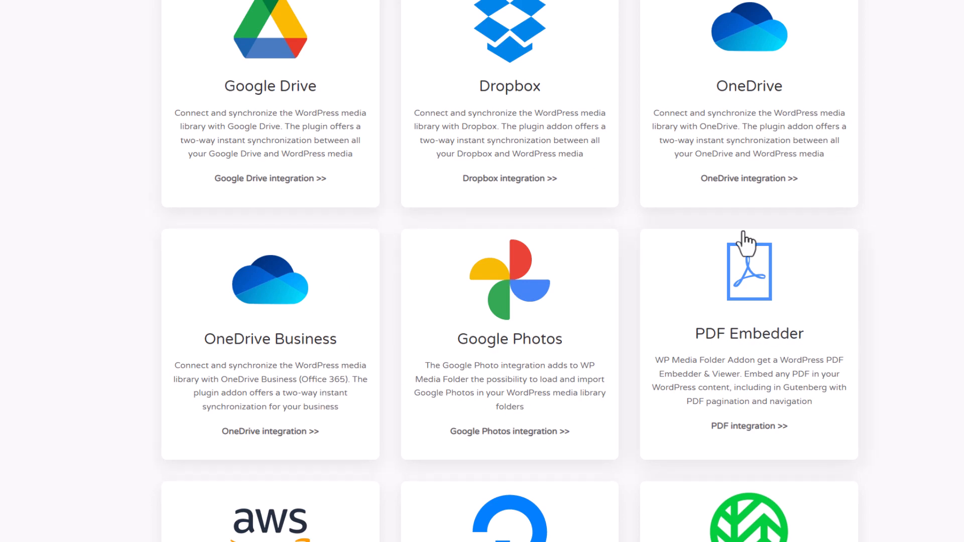
mouse_move(544, 397)
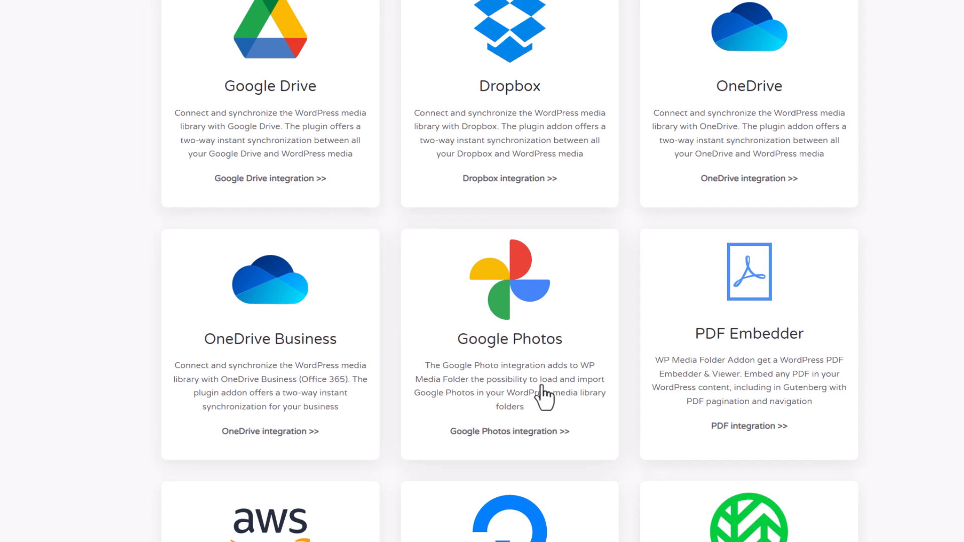
scroll(down, 3)
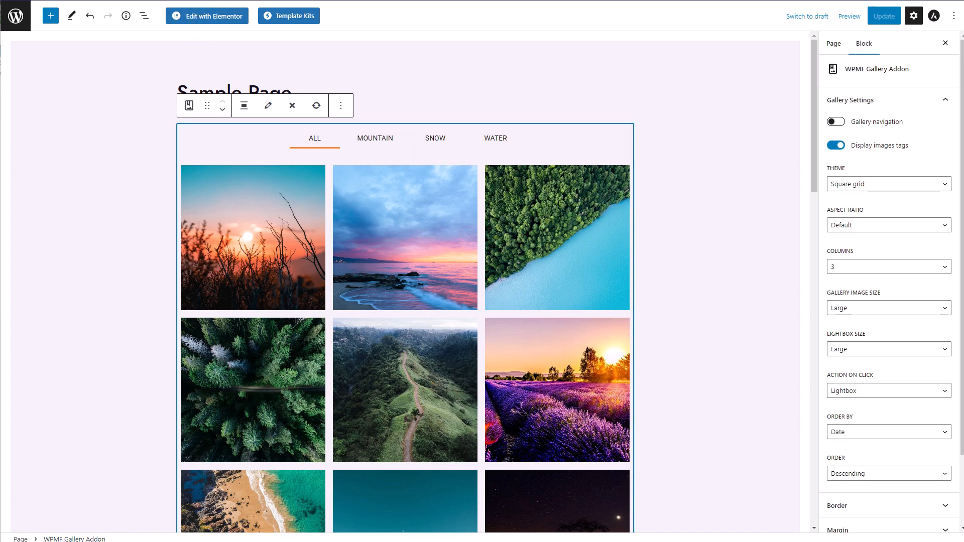
- View the live Sample Page showing the All, Mountain, Snow and Water filters
click(850, 16)
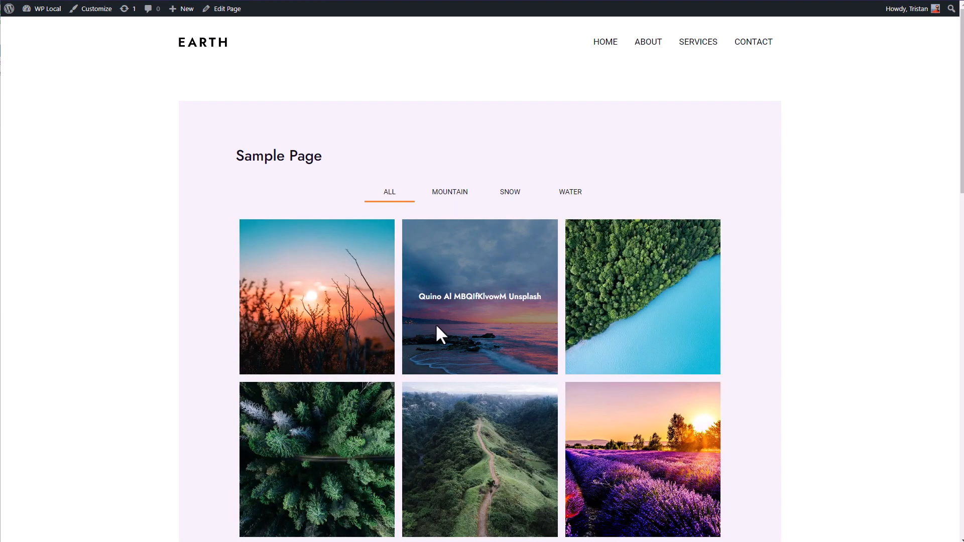
mouse_move(661, 442)
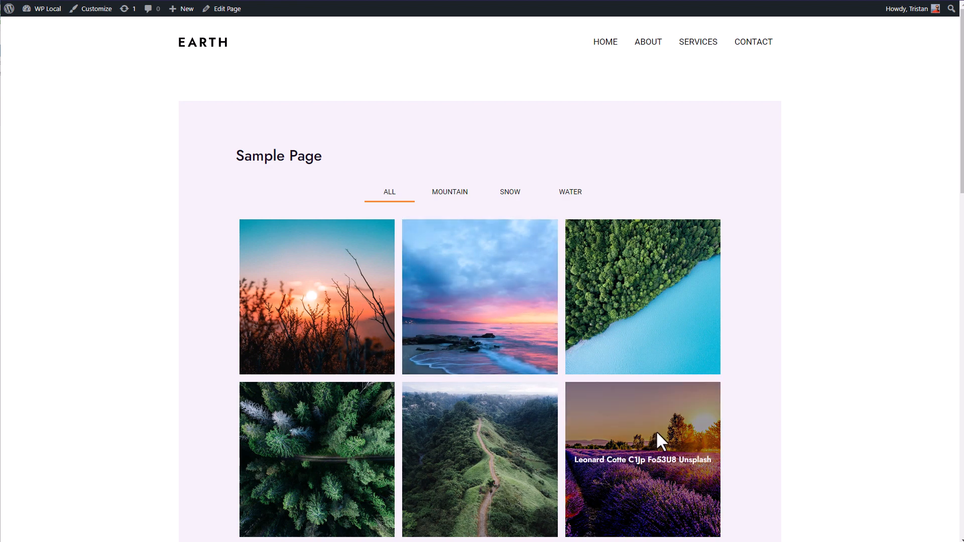
mouse_move(662, 445)
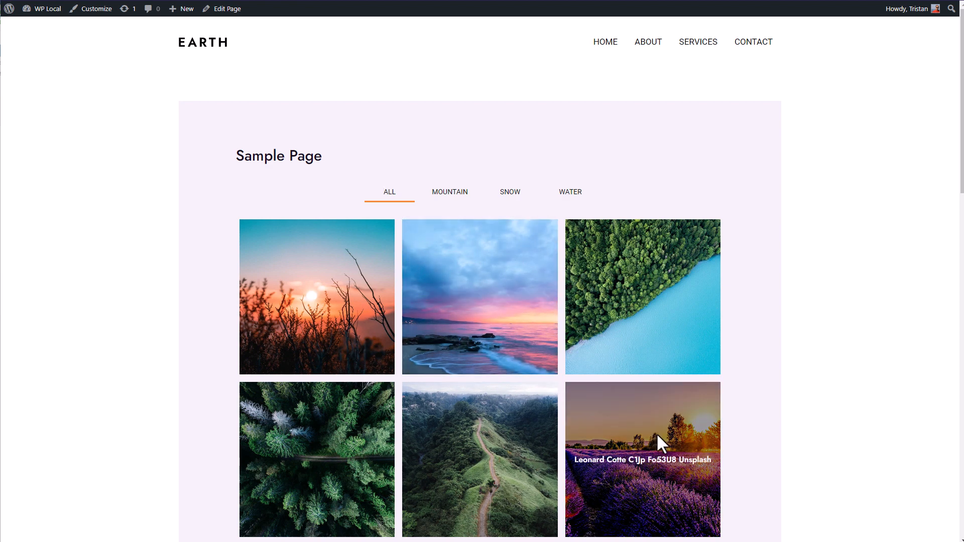